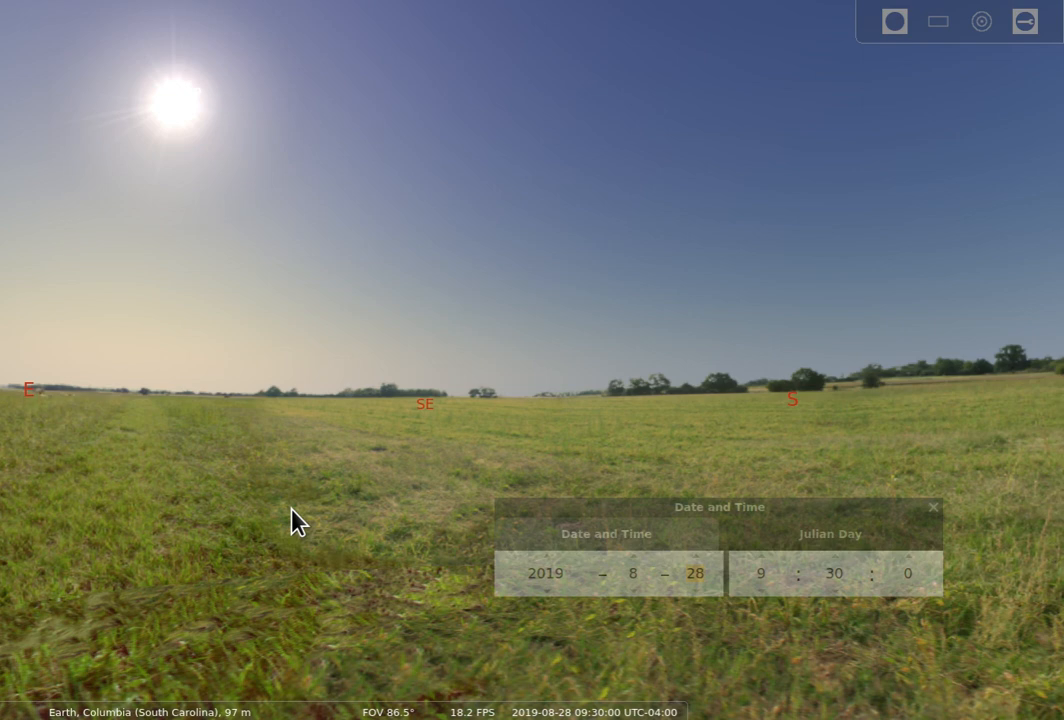
pyautogui.moveTo(192, 560)
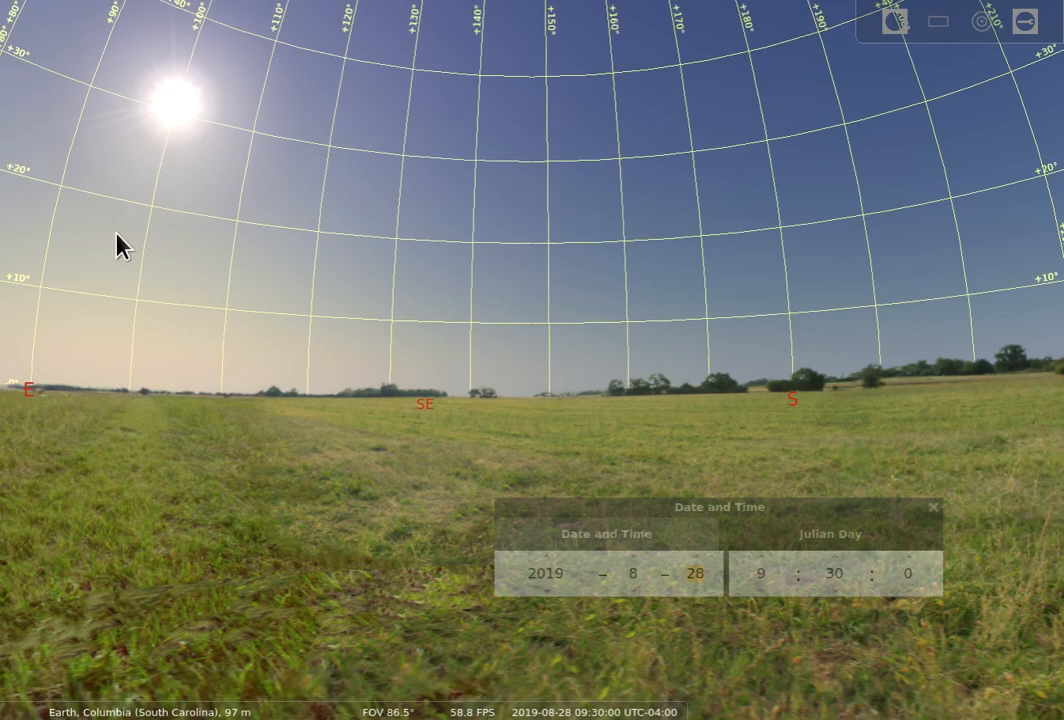
pyautogui.moveTo(137, 430)
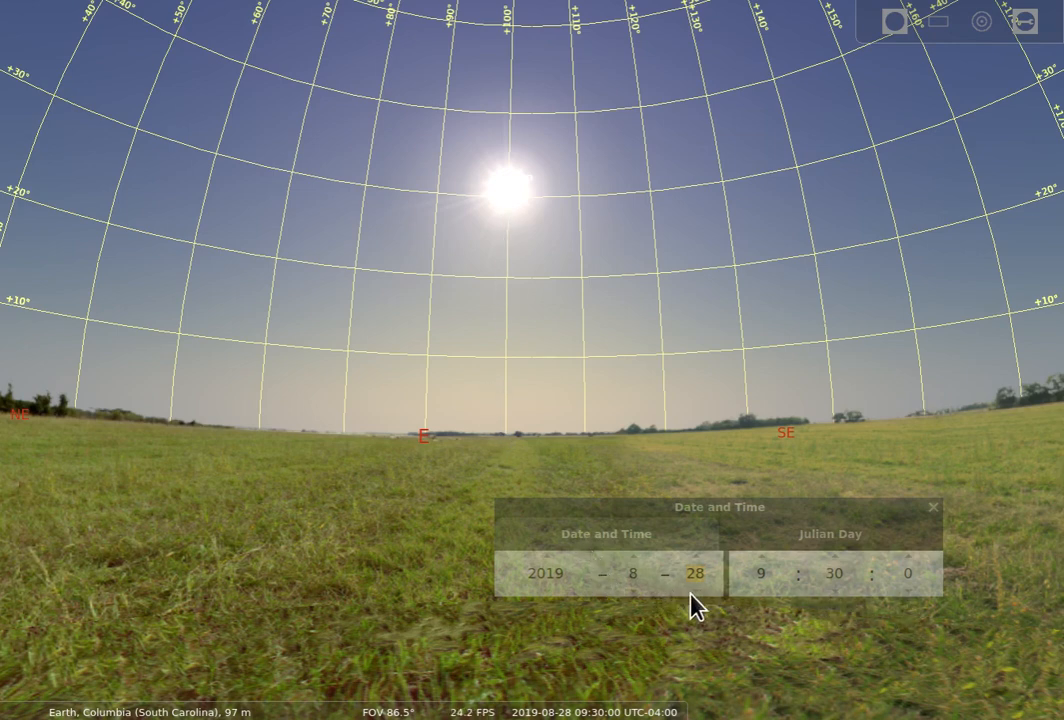
pyautogui.moveTo(318, 551)
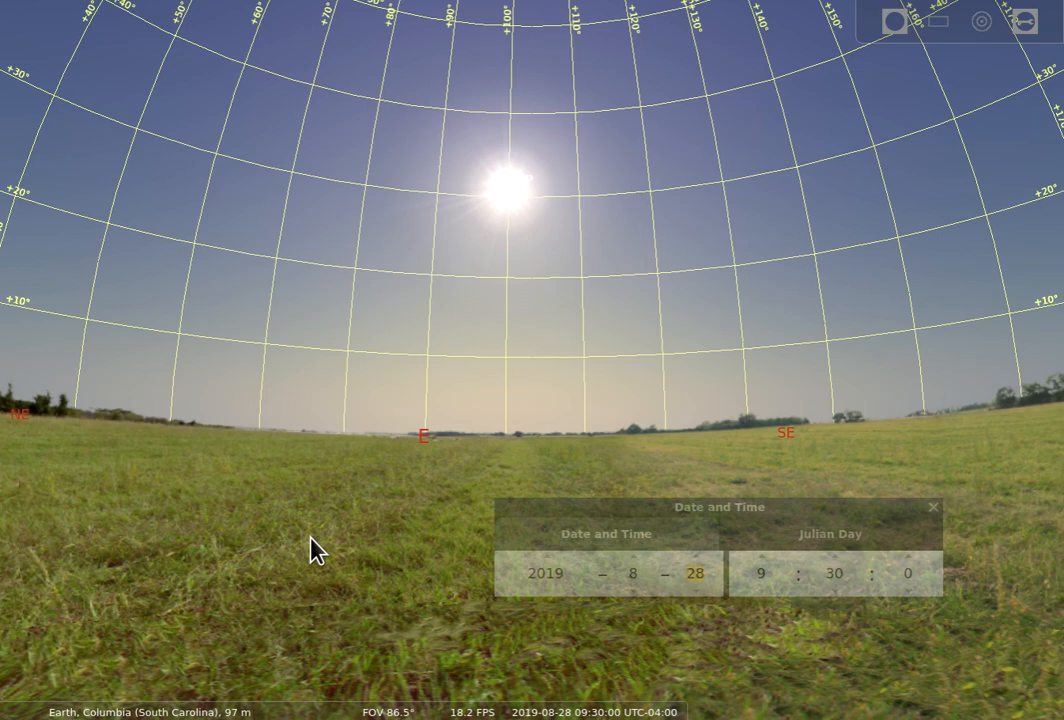
pyautogui.moveTo(537, 231)
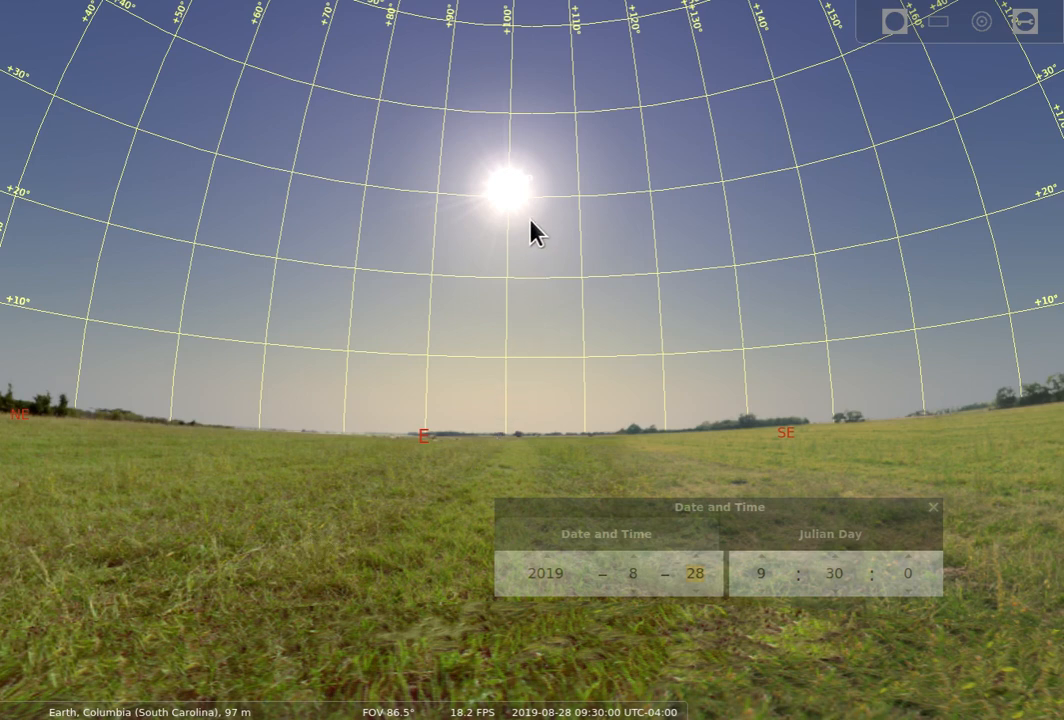
pyautogui.moveTo(535, 245)
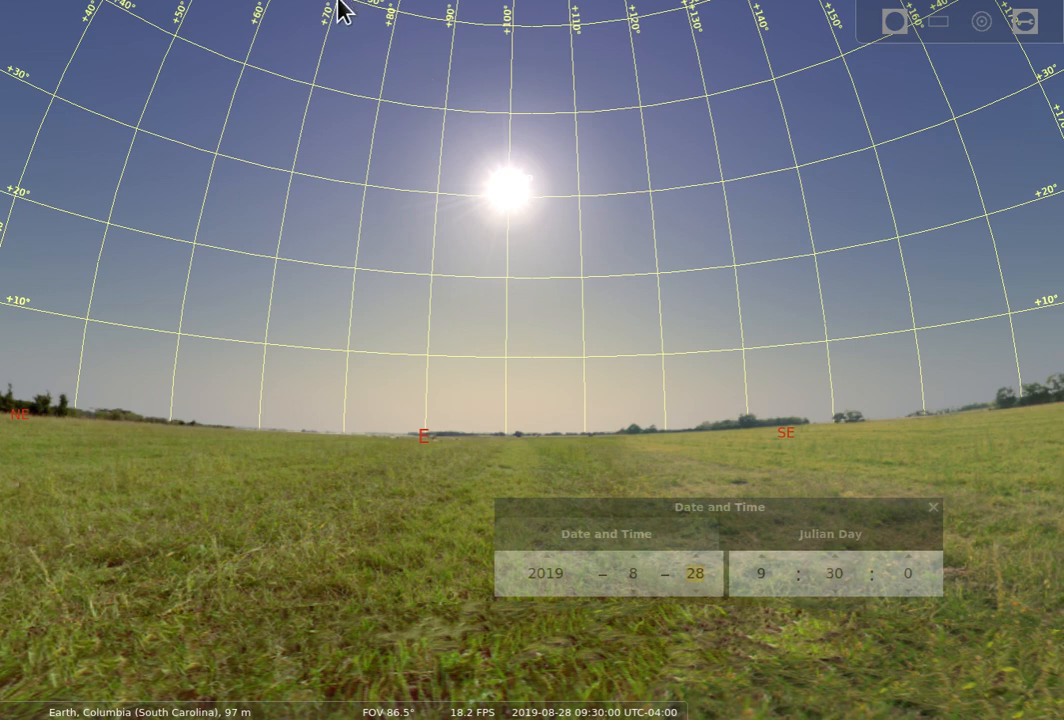
pyautogui.moveTo(710, 18)
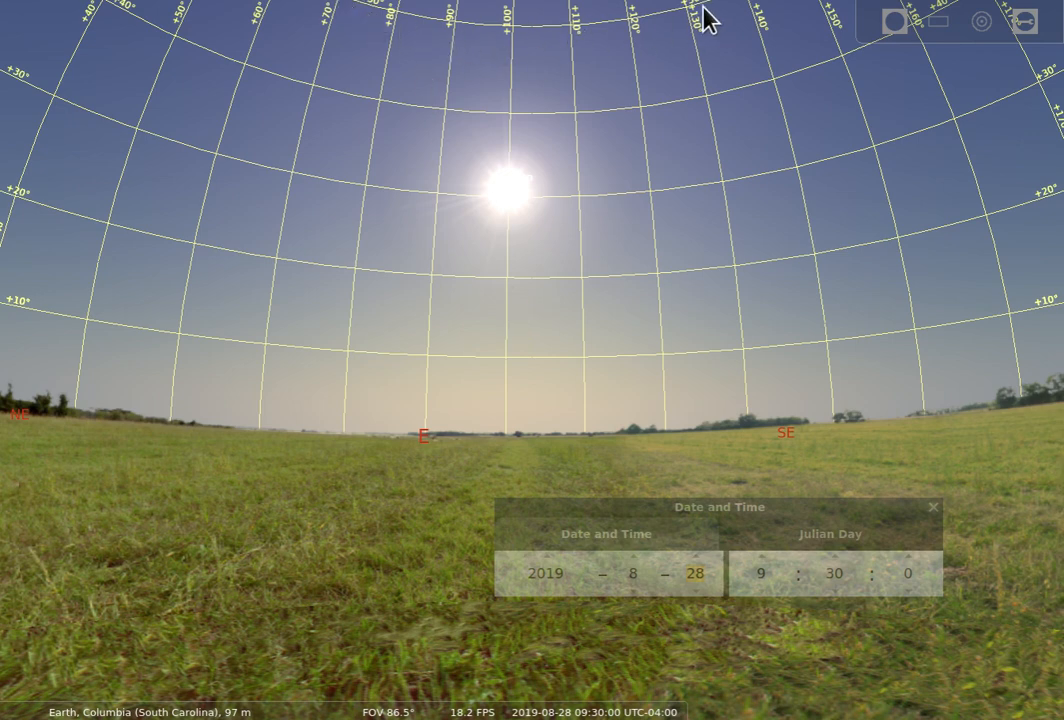
pyautogui.moveTo(270, 30)
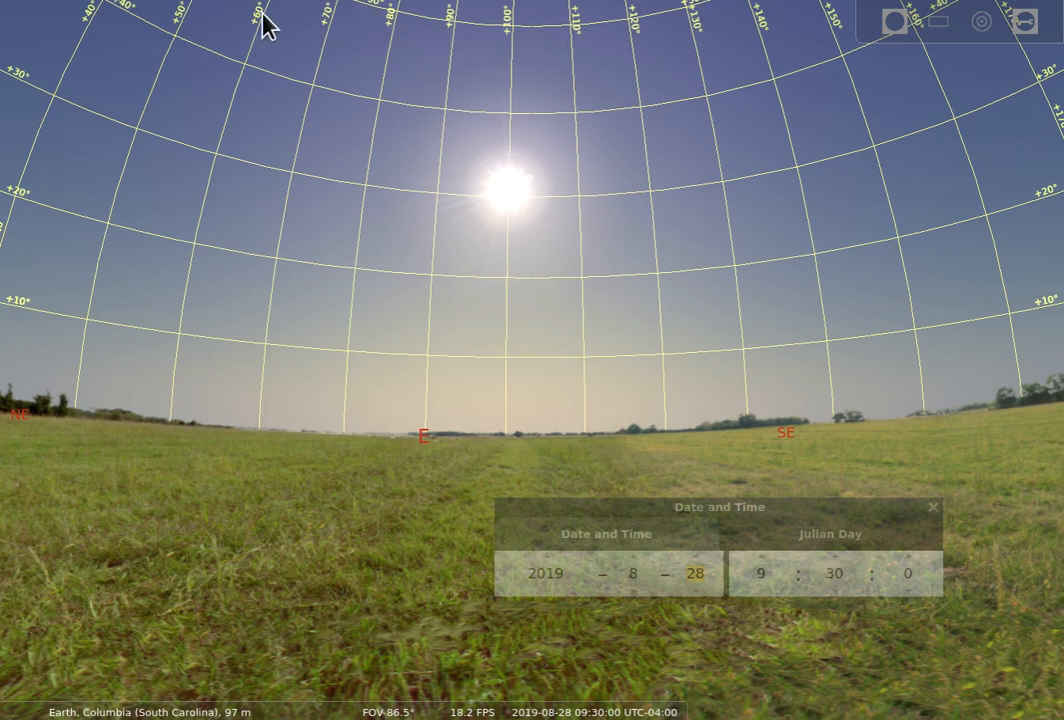
pyautogui.moveTo(360, 418)
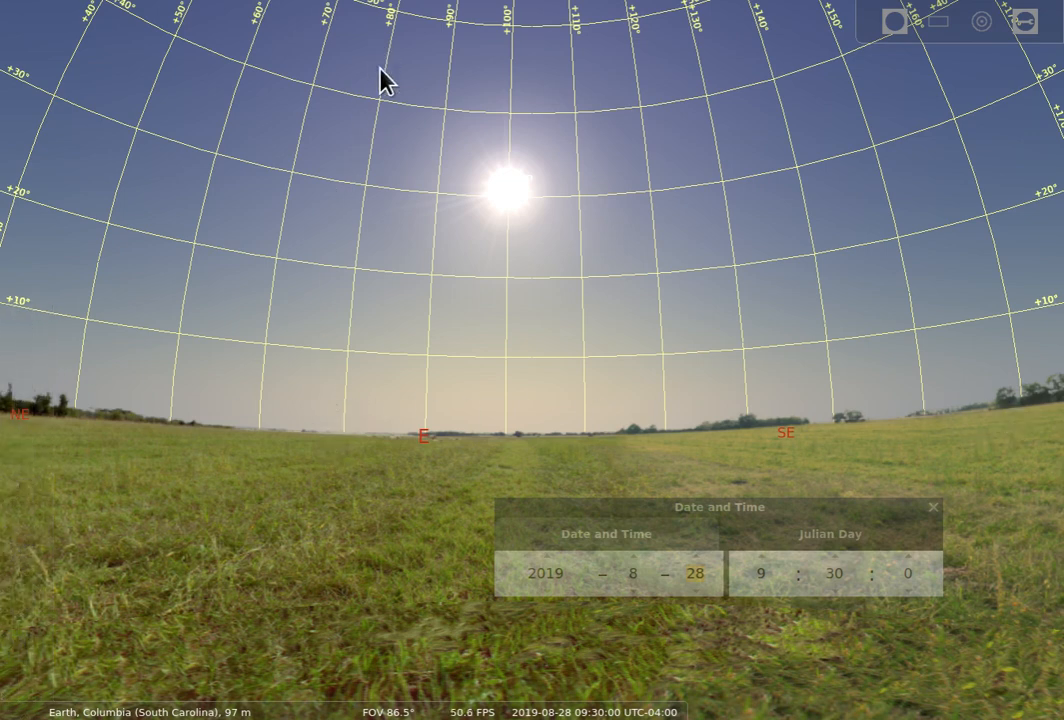
pyautogui.moveTo(387, 502)
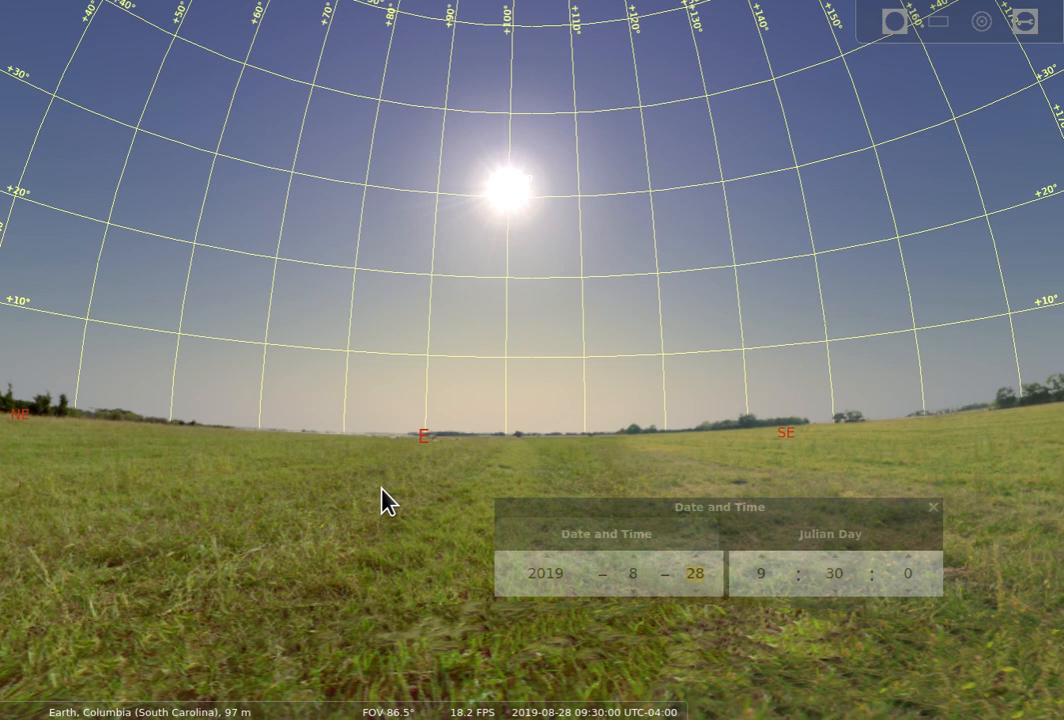
pyautogui.moveTo(392, 512)
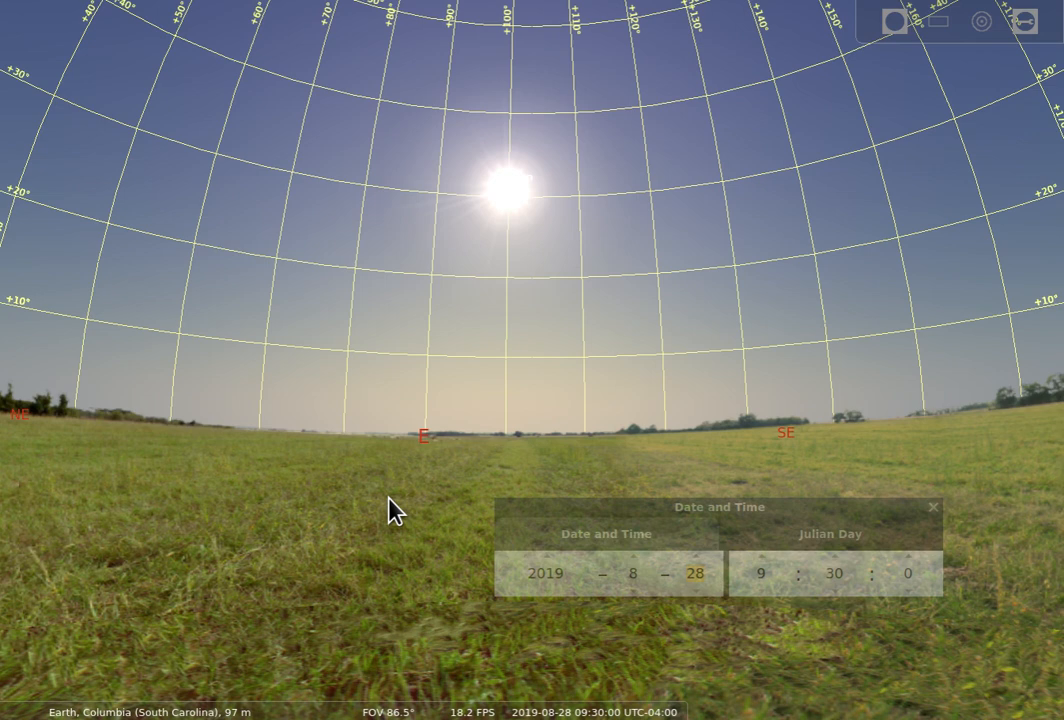
pyautogui.moveTo(521, 217)
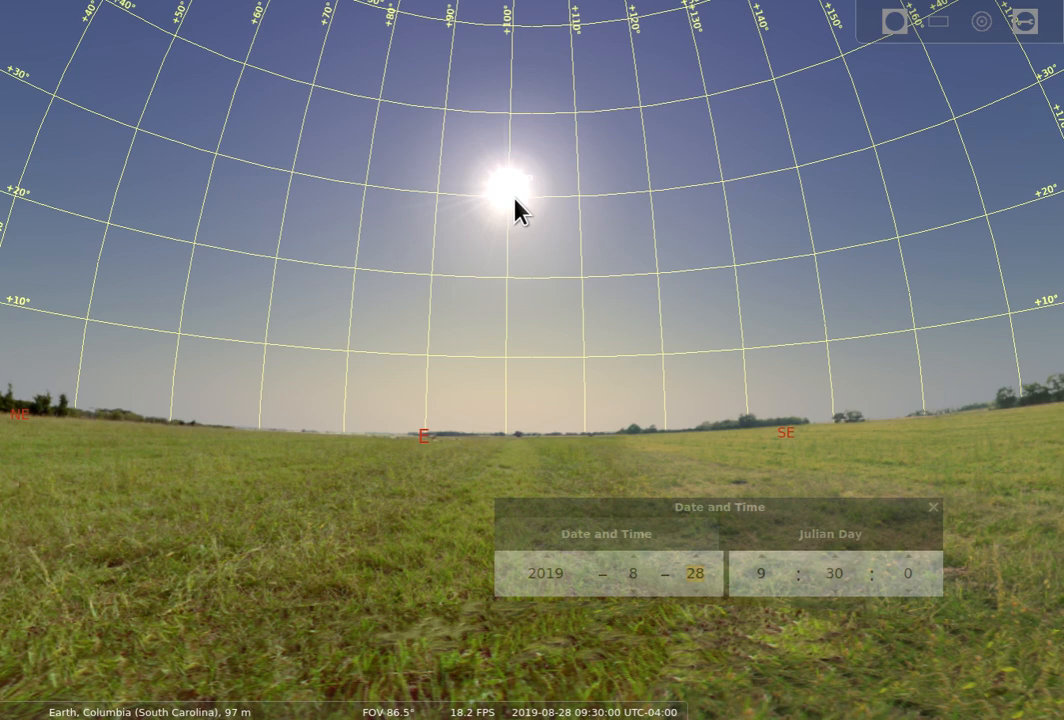
pyautogui.moveTo(533, 295)
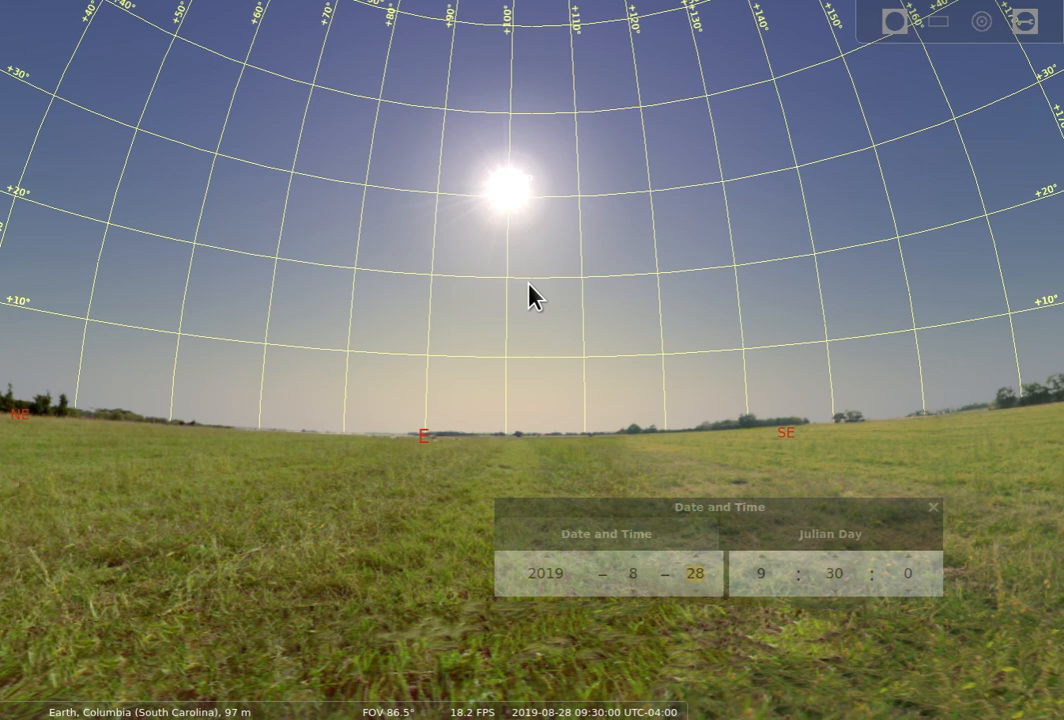
pyautogui.moveTo(528, 228)
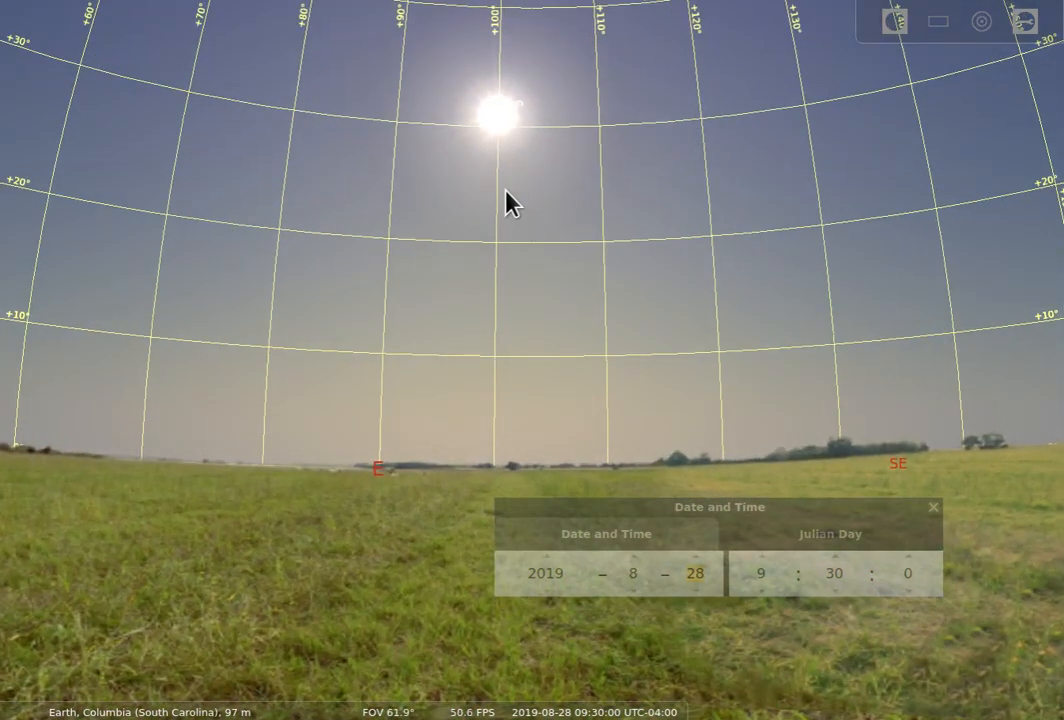
# Step: Zoom in on the Sun until the field of view is about 5°
pyautogui.scroll(3)
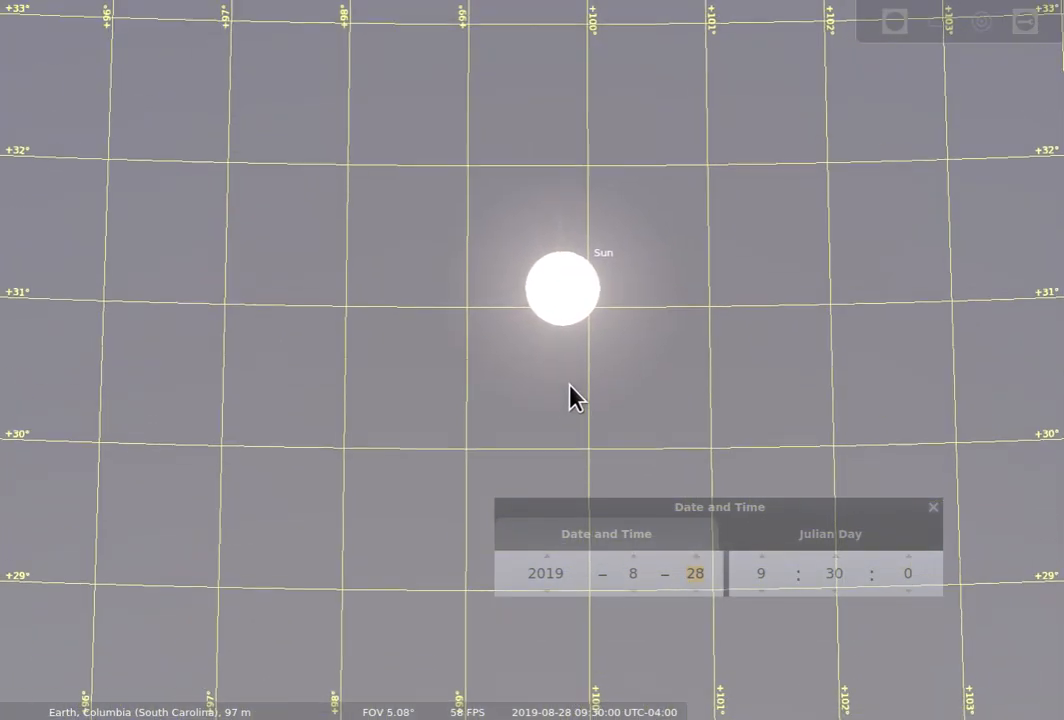
pyautogui.moveTo(590, 395)
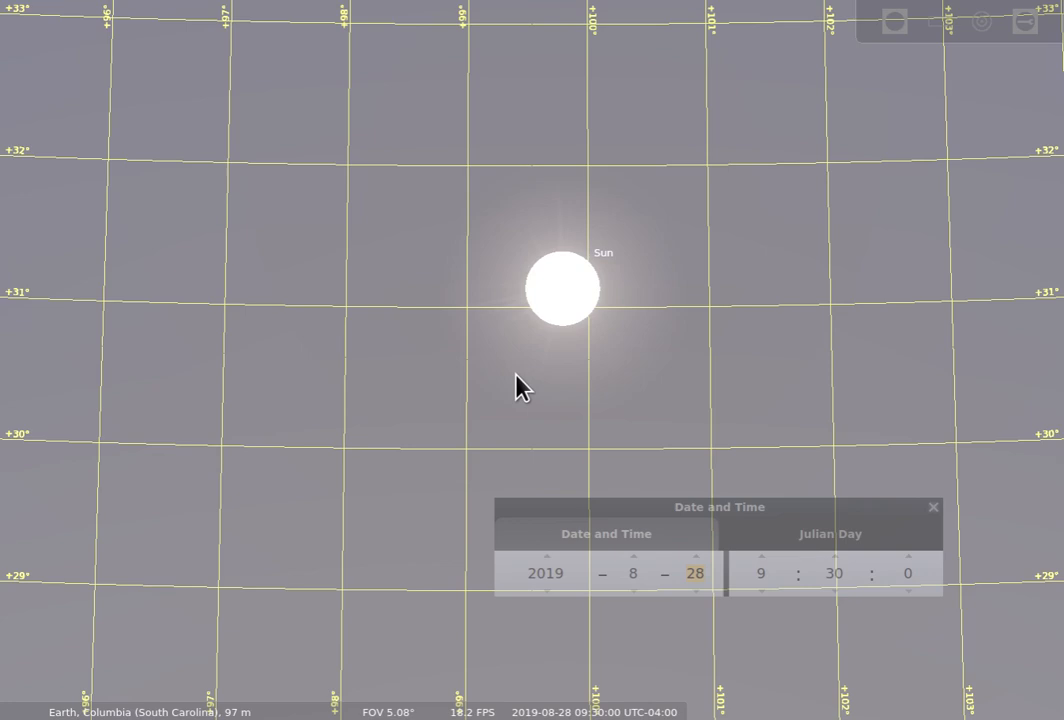
pyautogui.moveTo(535, 375)
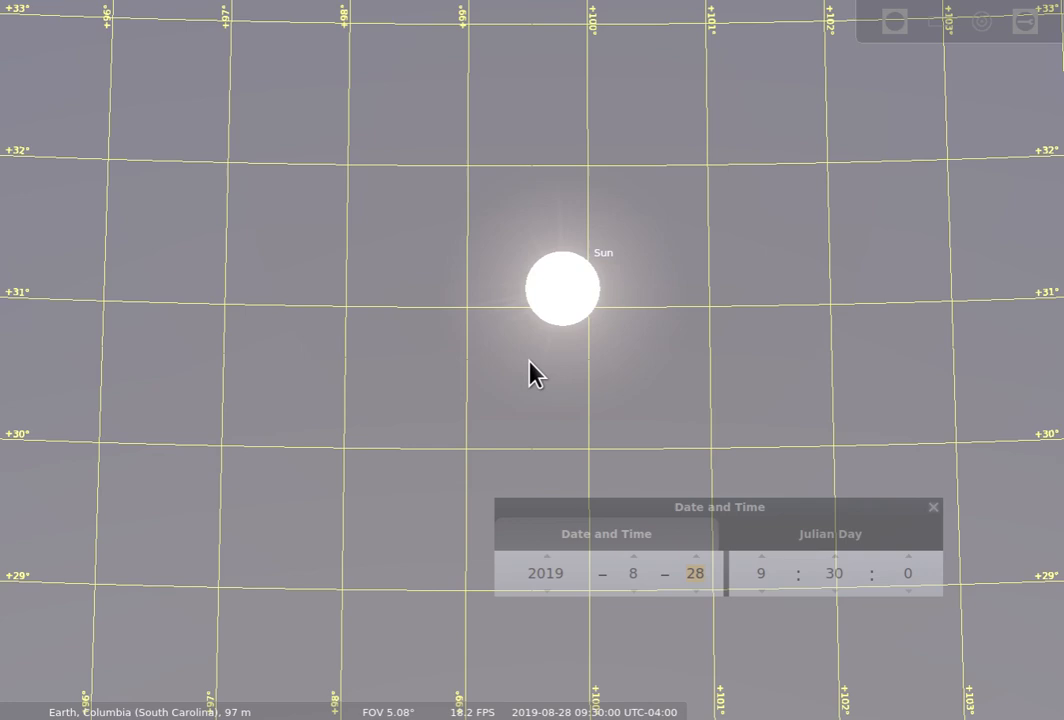
pyautogui.moveTo(543, 377)
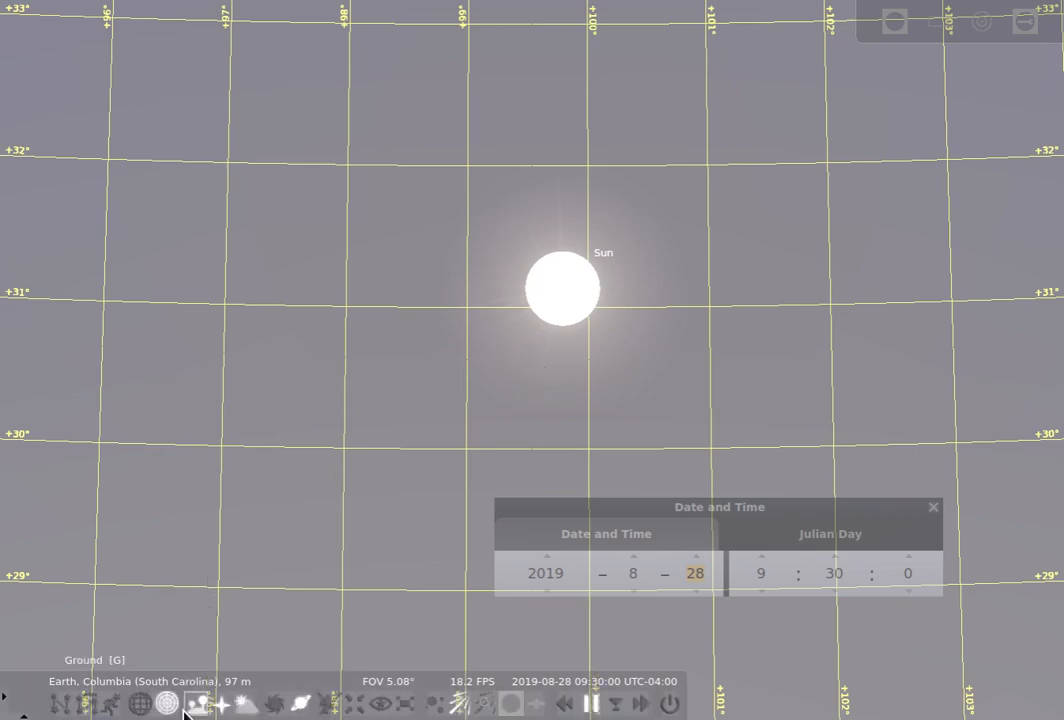
# Step: Hide ground and atmosphere, widen the view slightly, and drag toward the star above the Sun
pyautogui.click(241, 704)
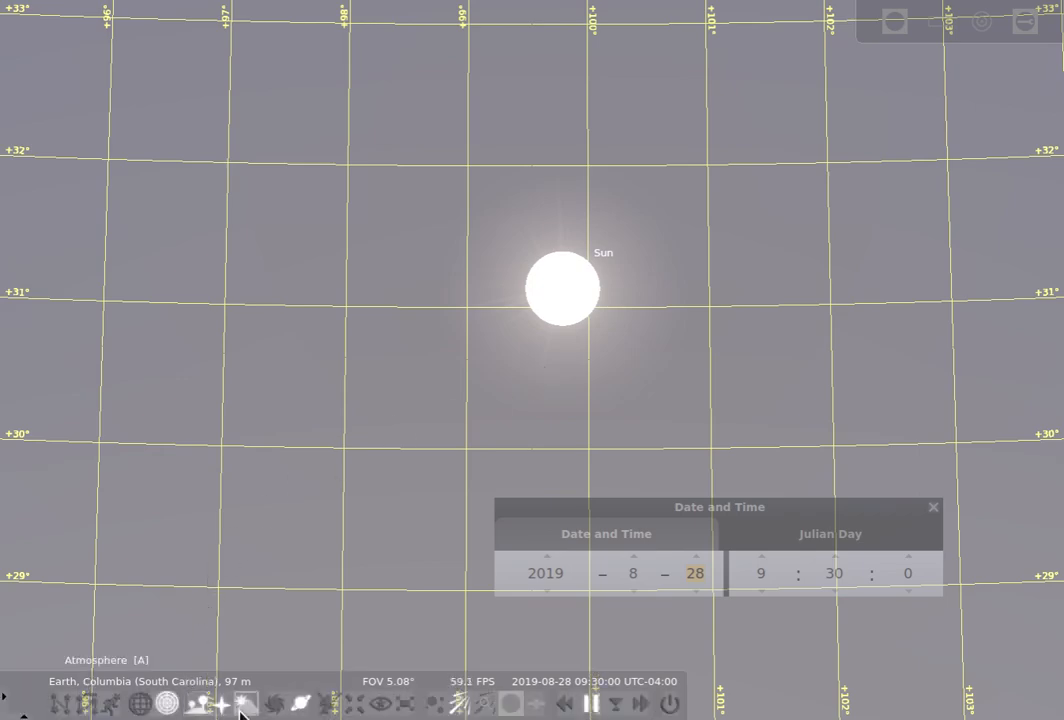
pyautogui.click(242, 703)
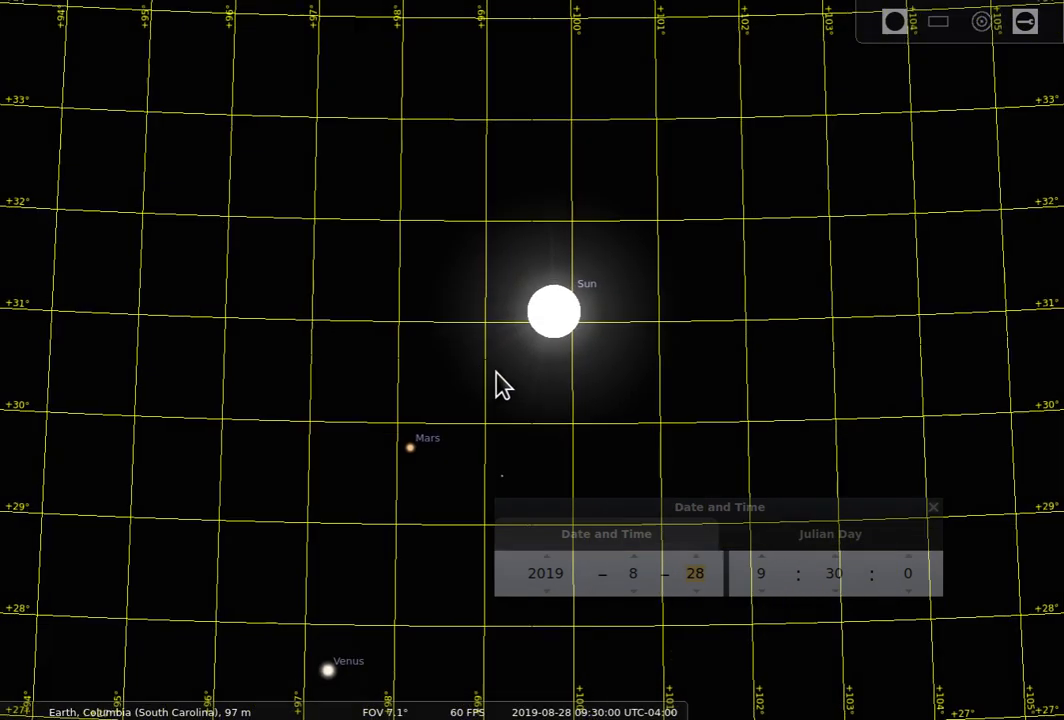
pyautogui.scroll(-3)
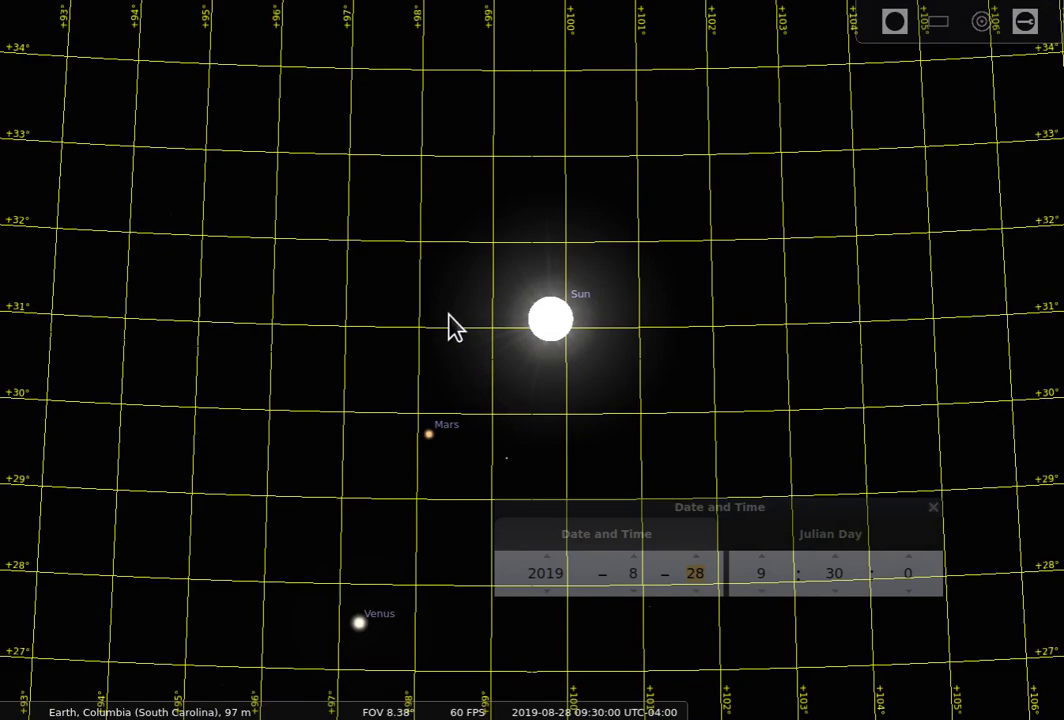
pyautogui.moveTo(455, 328); pyautogui.dragTo(375, 508)
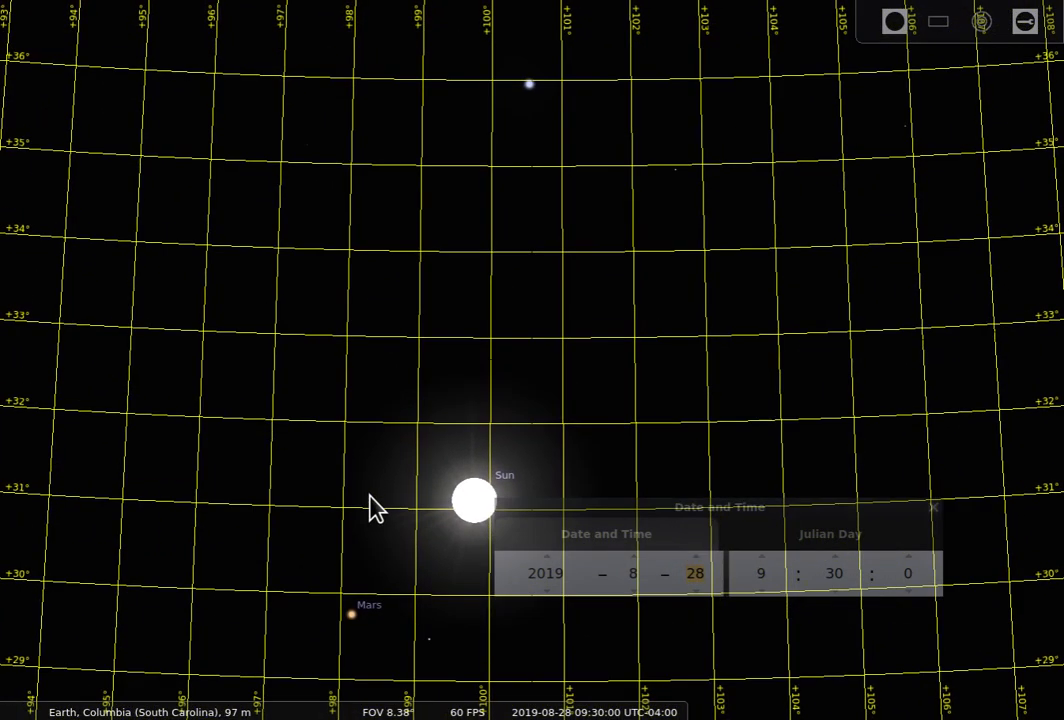
pyautogui.moveTo(525, 120)
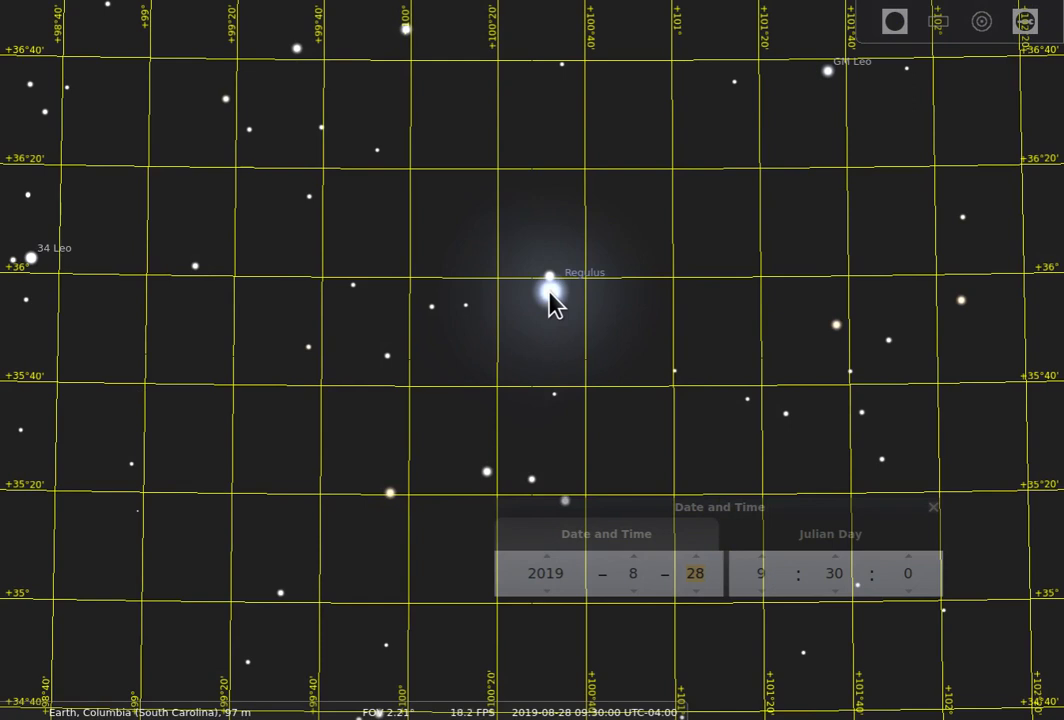
# Step: Select Regulus to show its details and zoom in on it
pyautogui.click(549, 292)
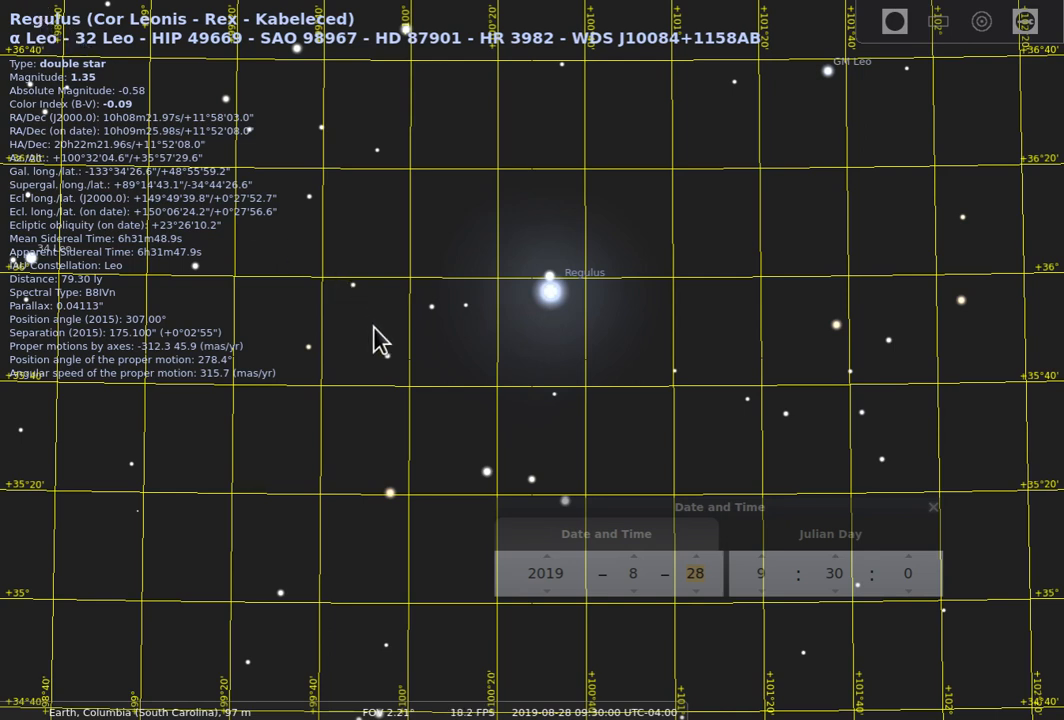
pyautogui.moveTo(118, 65)
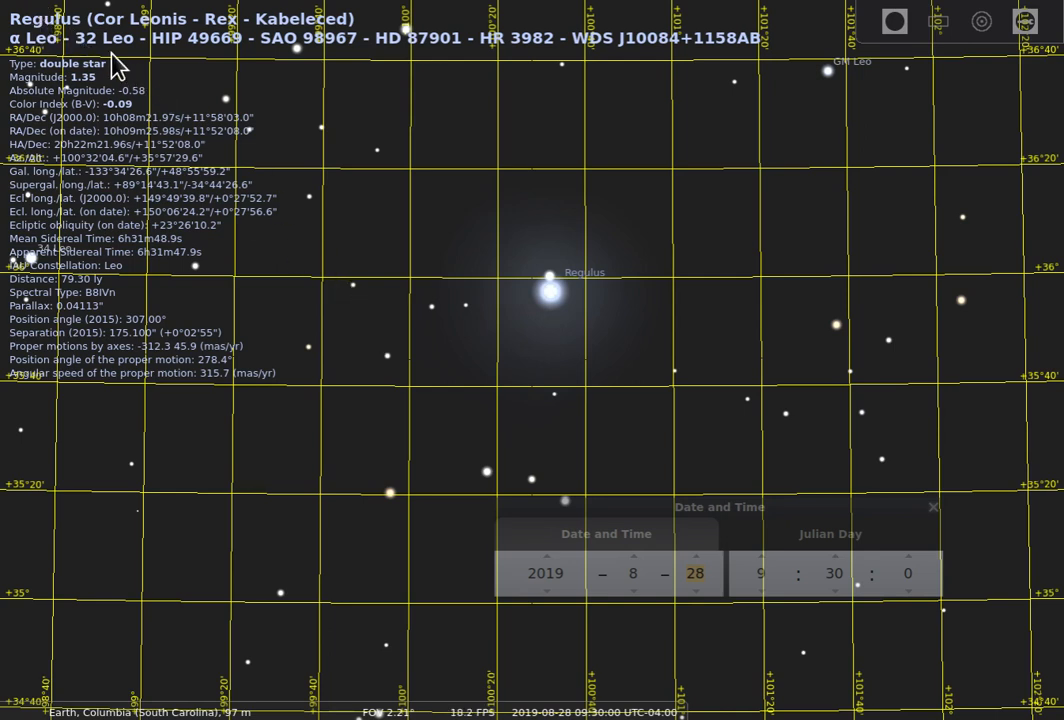
pyautogui.moveTo(293, 338)
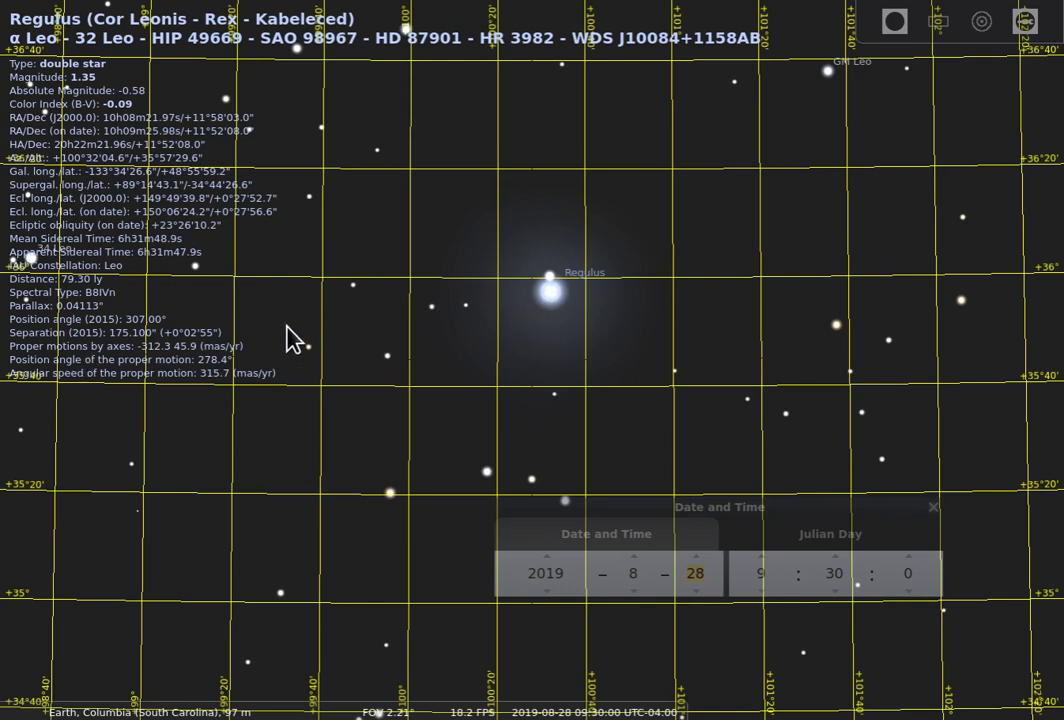
pyautogui.moveTo(303, 330)
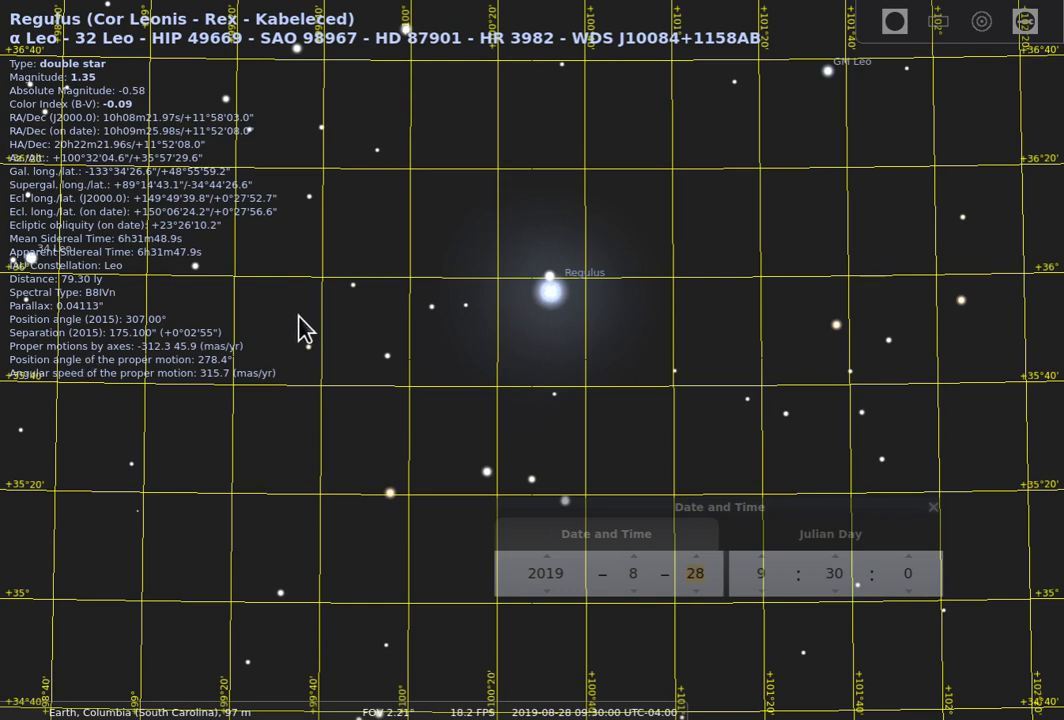
pyautogui.moveTo(305, 262)
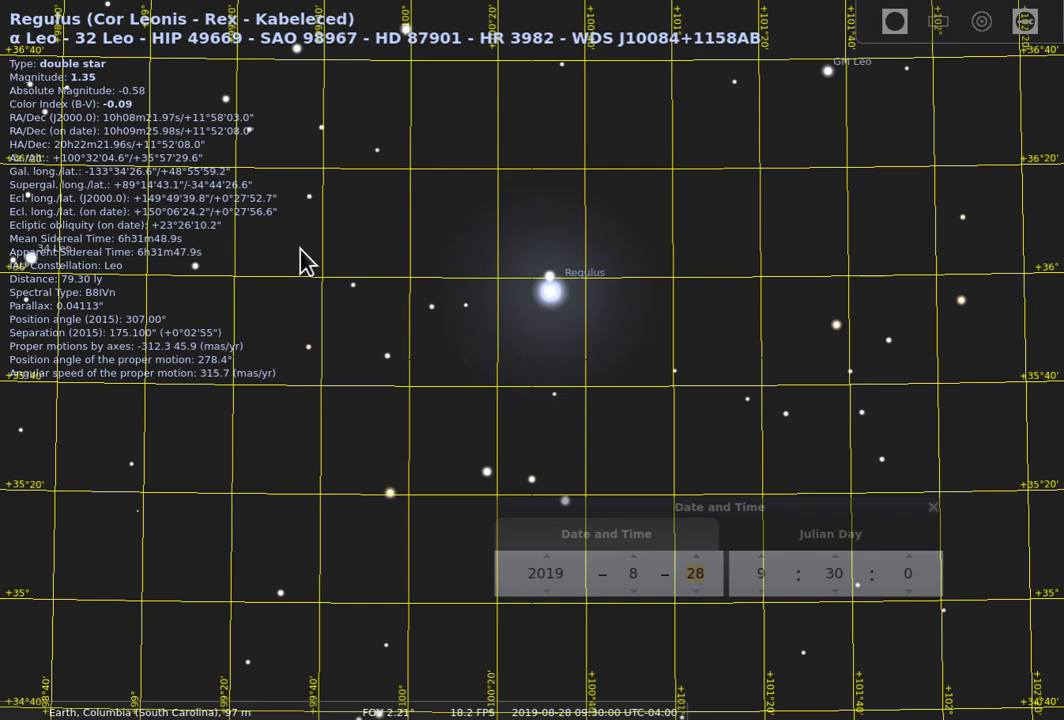
pyautogui.scroll(3)
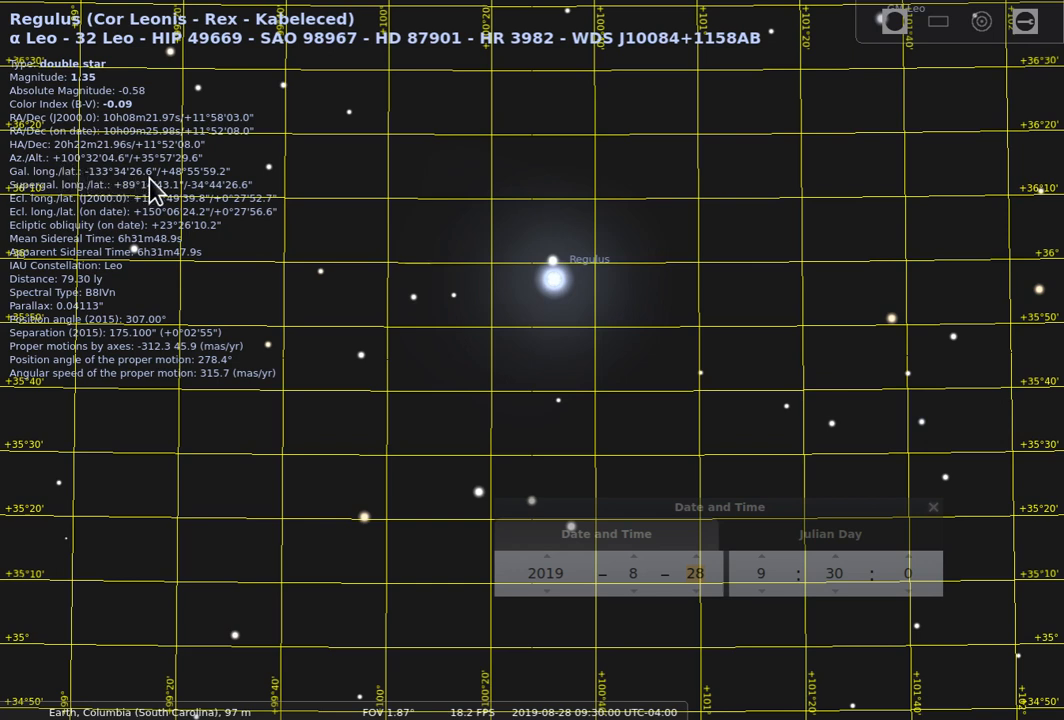
pyautogui.moveTo(210, 167)
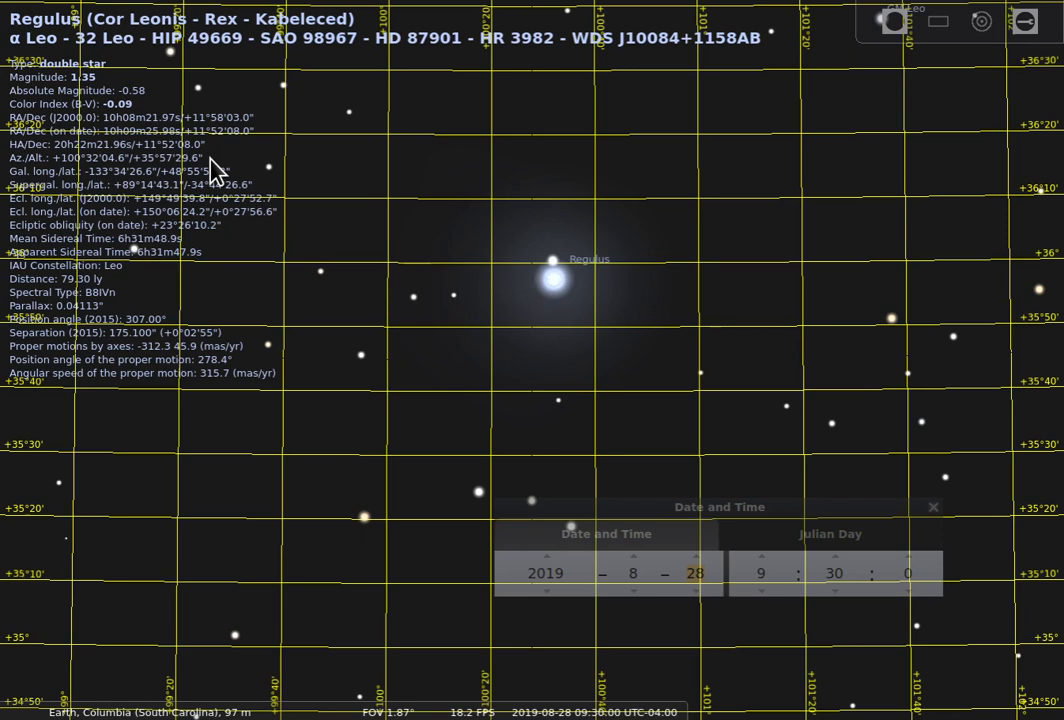
pyautogui.moveTo(180, 190)
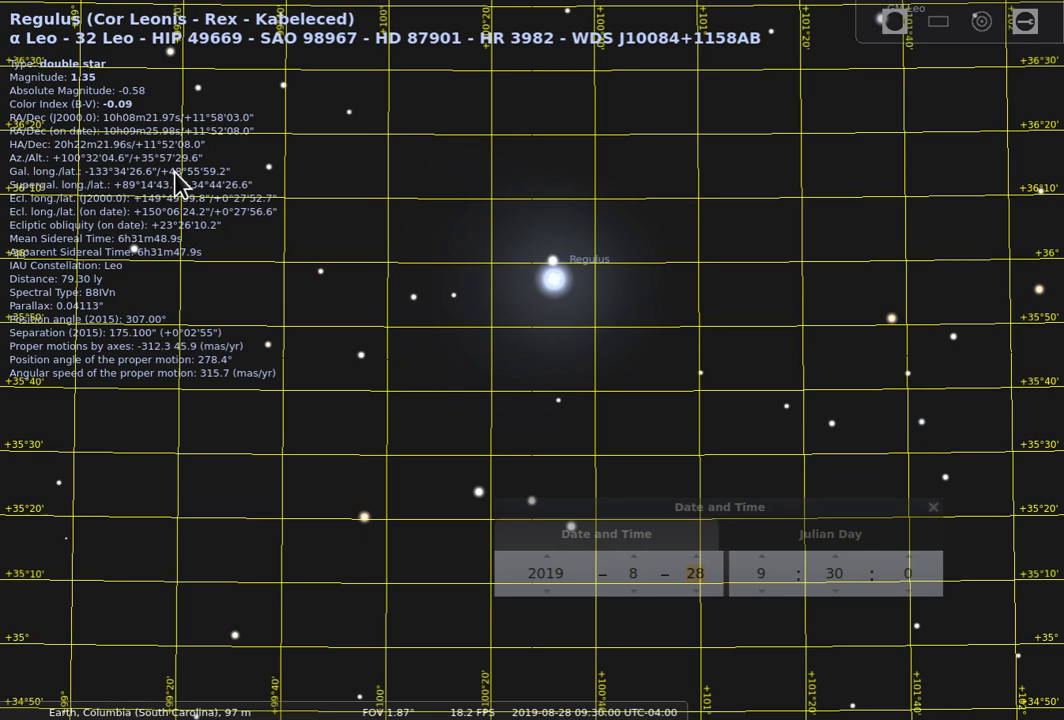
pyautogui.moveTo(40, 175)
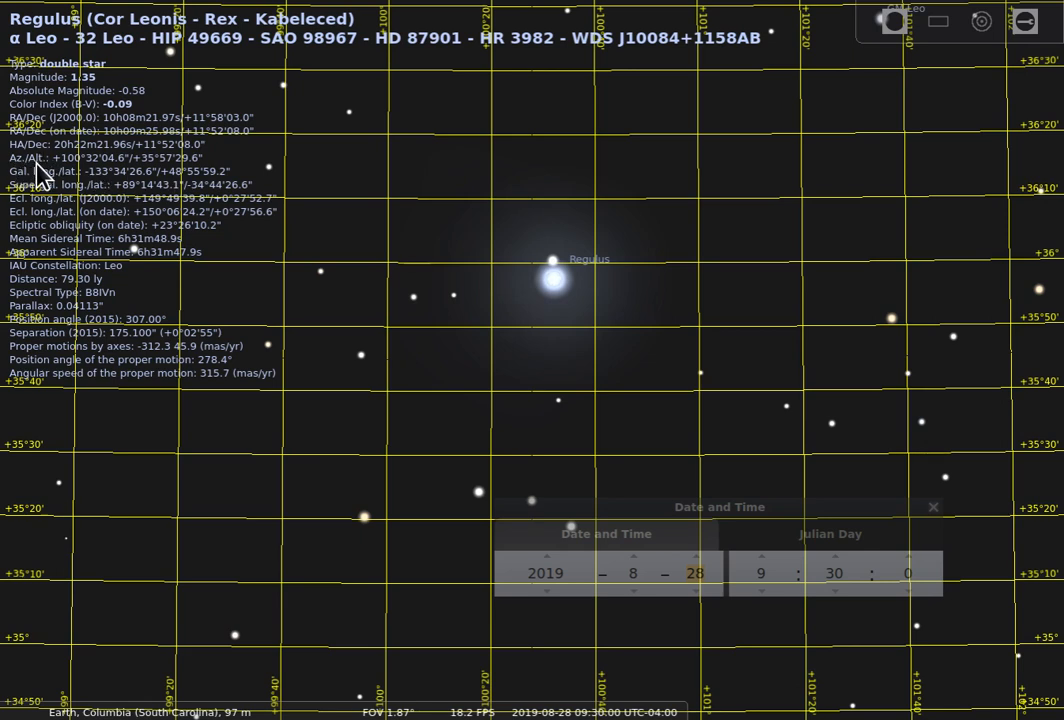
pyautogui.moveTo(371, 205)
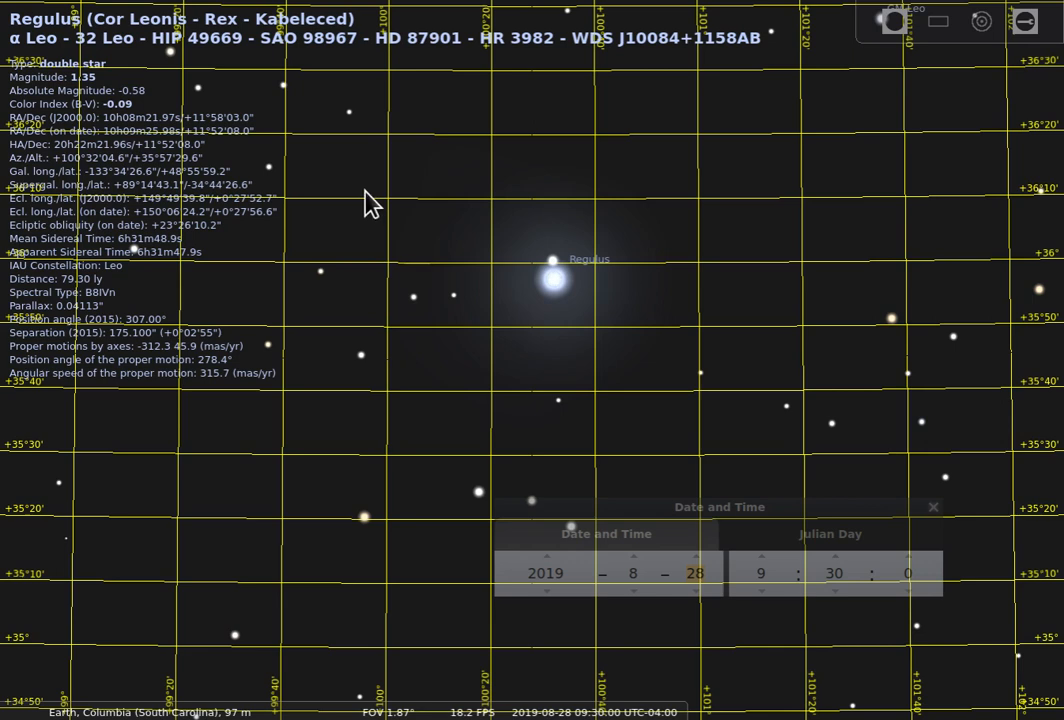
pyautogui.moveTo(392, 263)
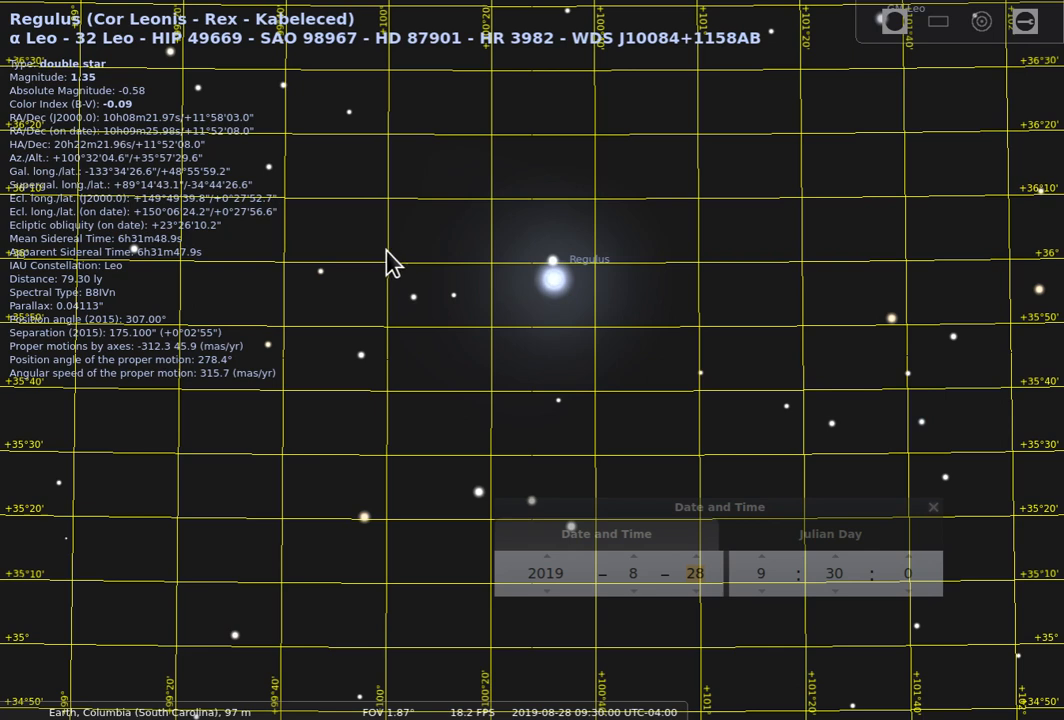
pyautogui.moveTo(465, 333)
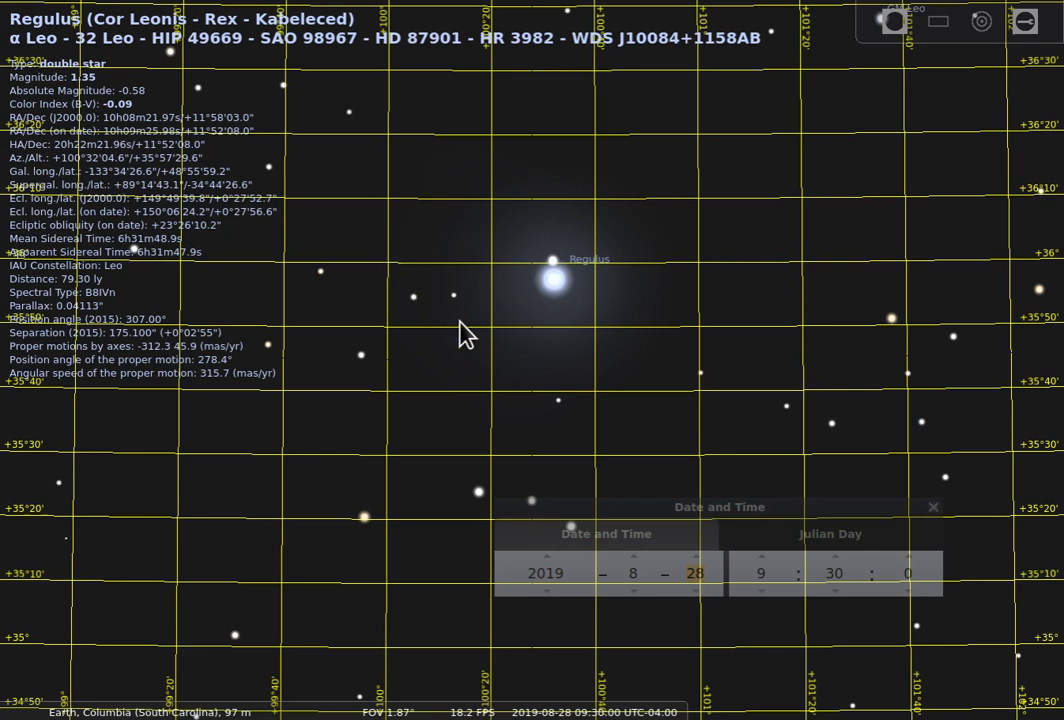
pyautogui.moveTo(478, 583)
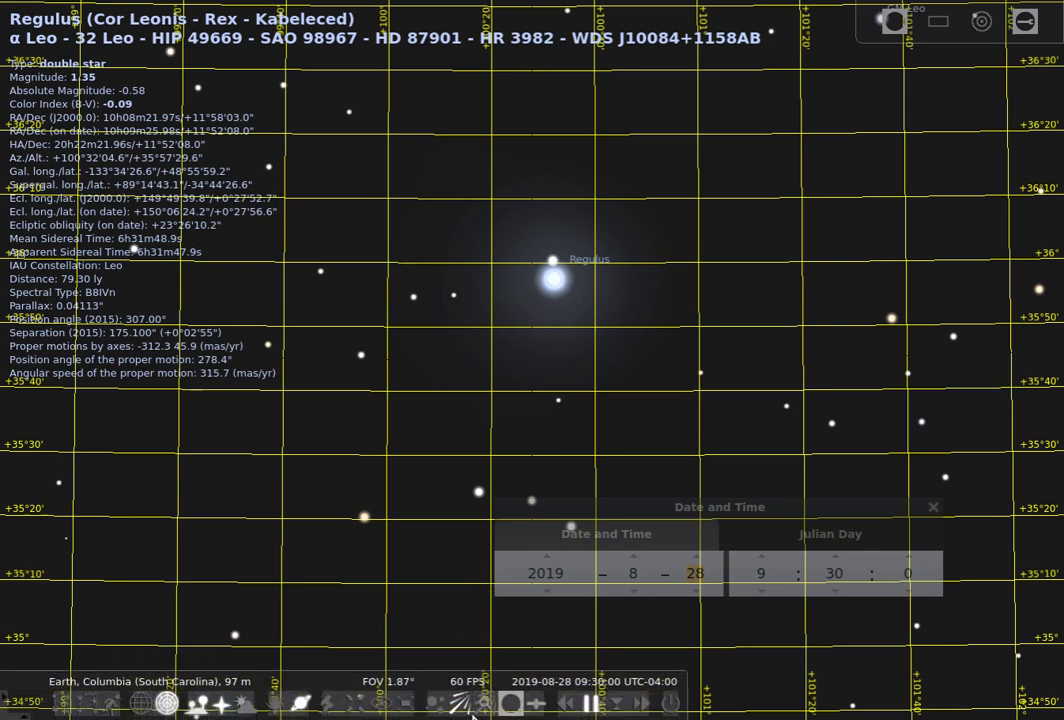
pyautogui.moveTo(55, 488)
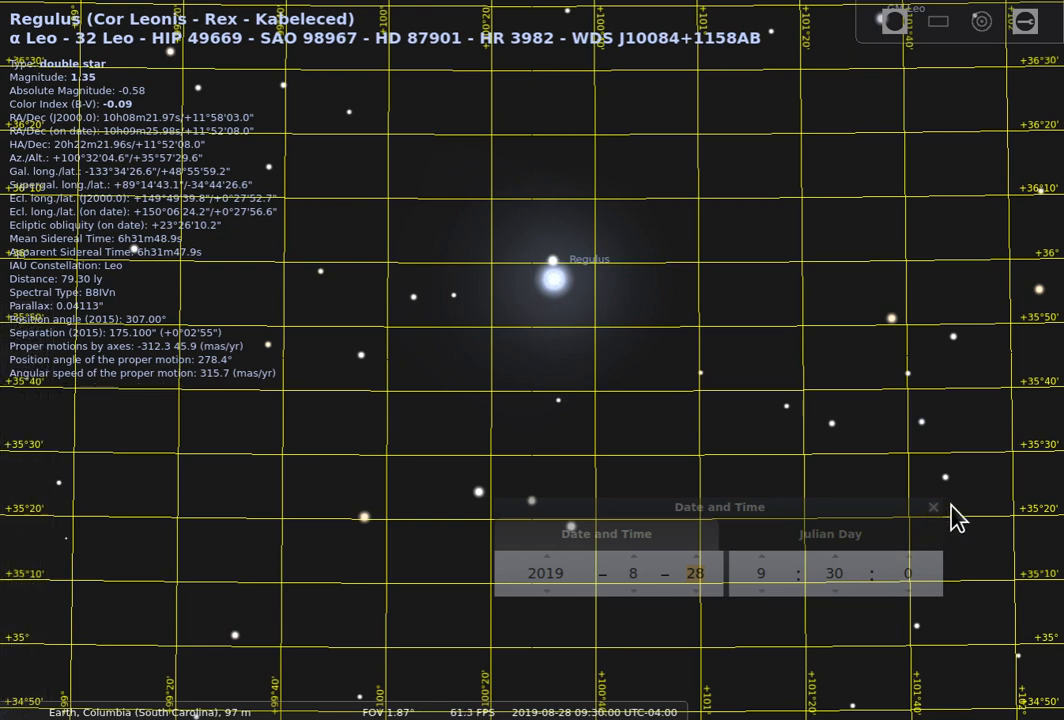
# Step: Close the Date and Time window
pyautogui.click(695, 572)
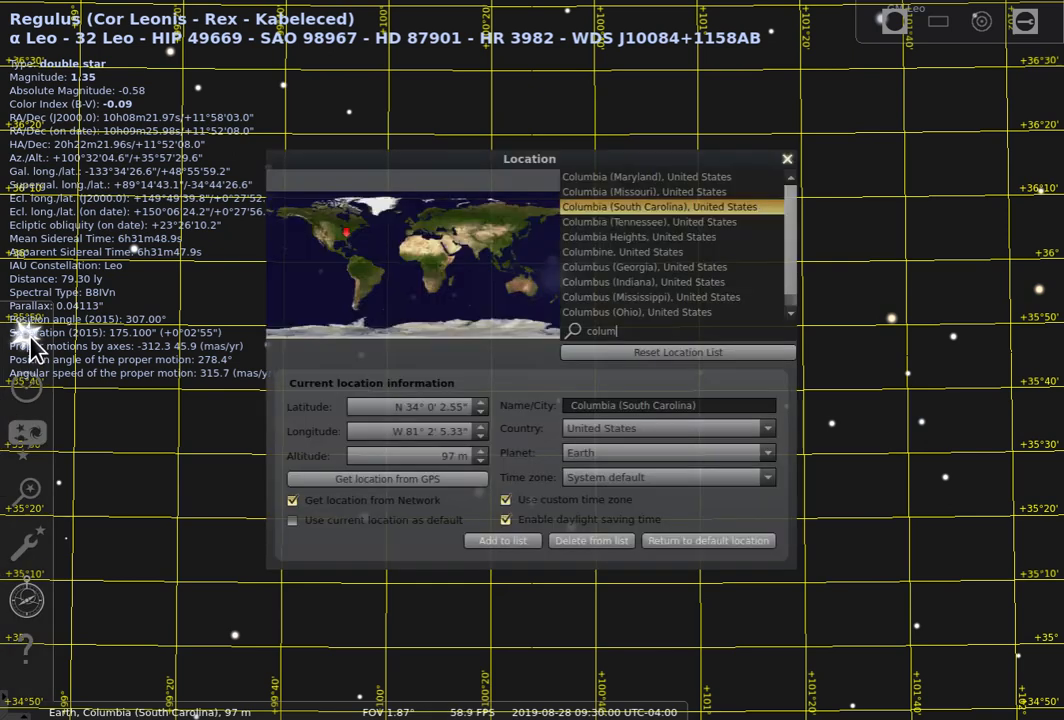
pyautogui.moveTo(435, 525)
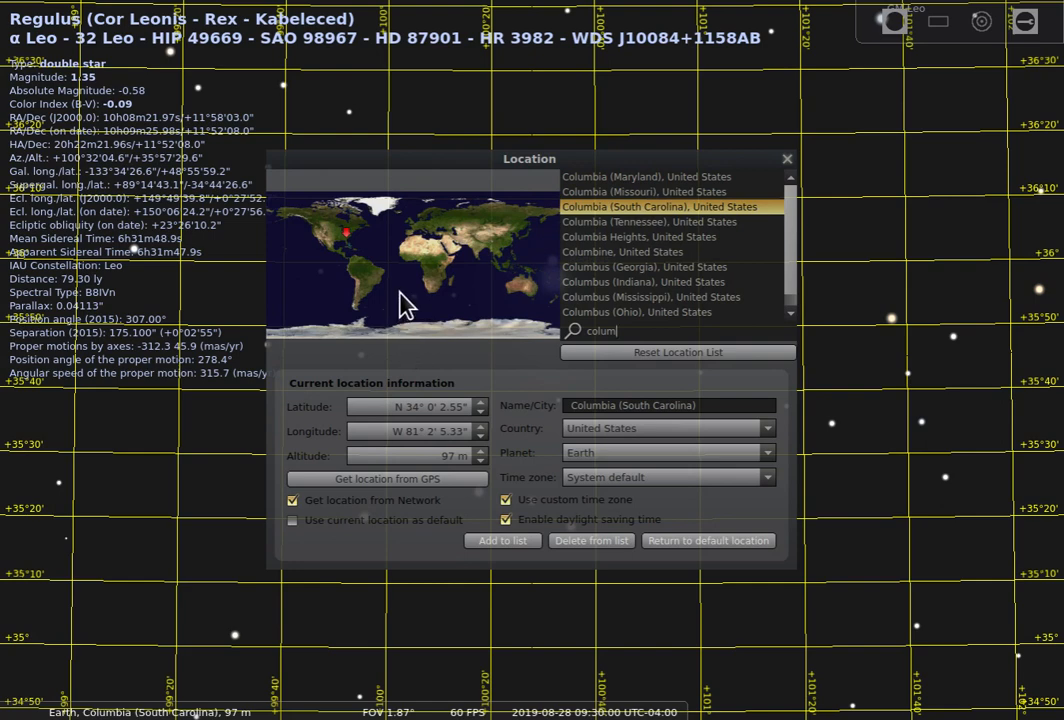
pyautogui.moveTo(388, 275)
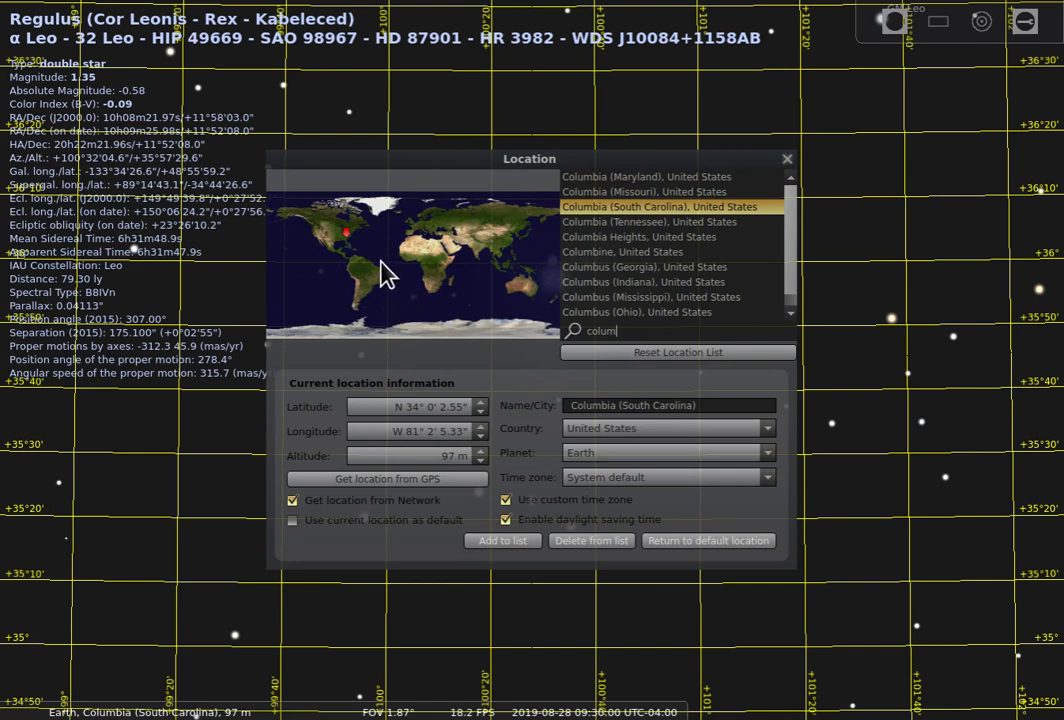
pyautogui.moveTo(345, 240)
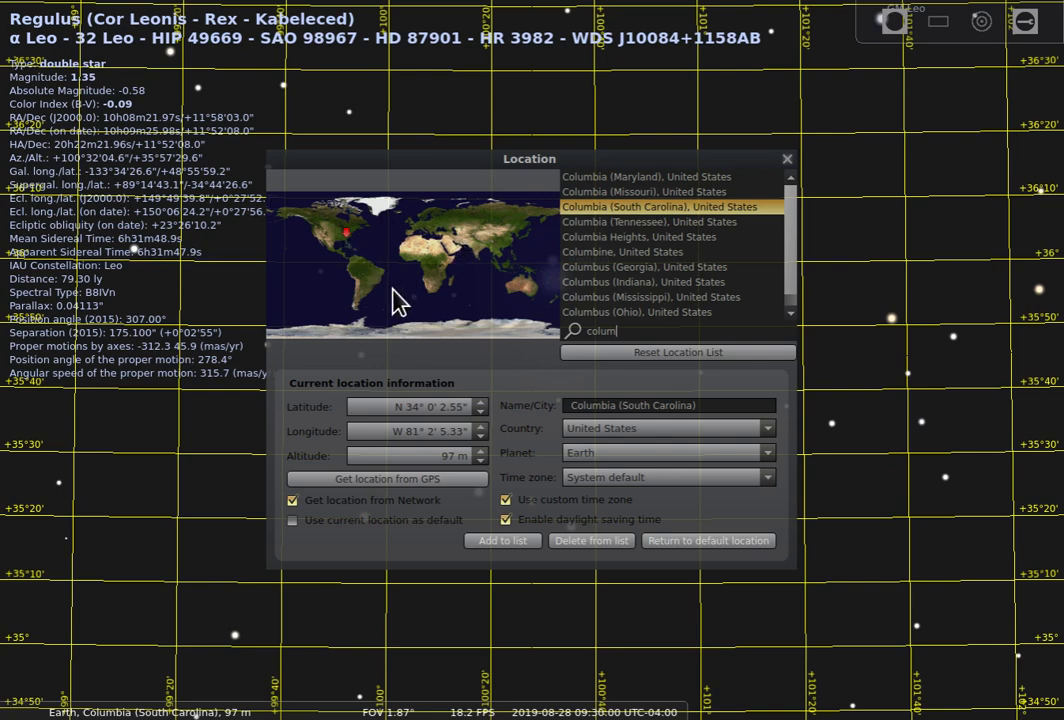
pyautogui.moveTo(418, 210)
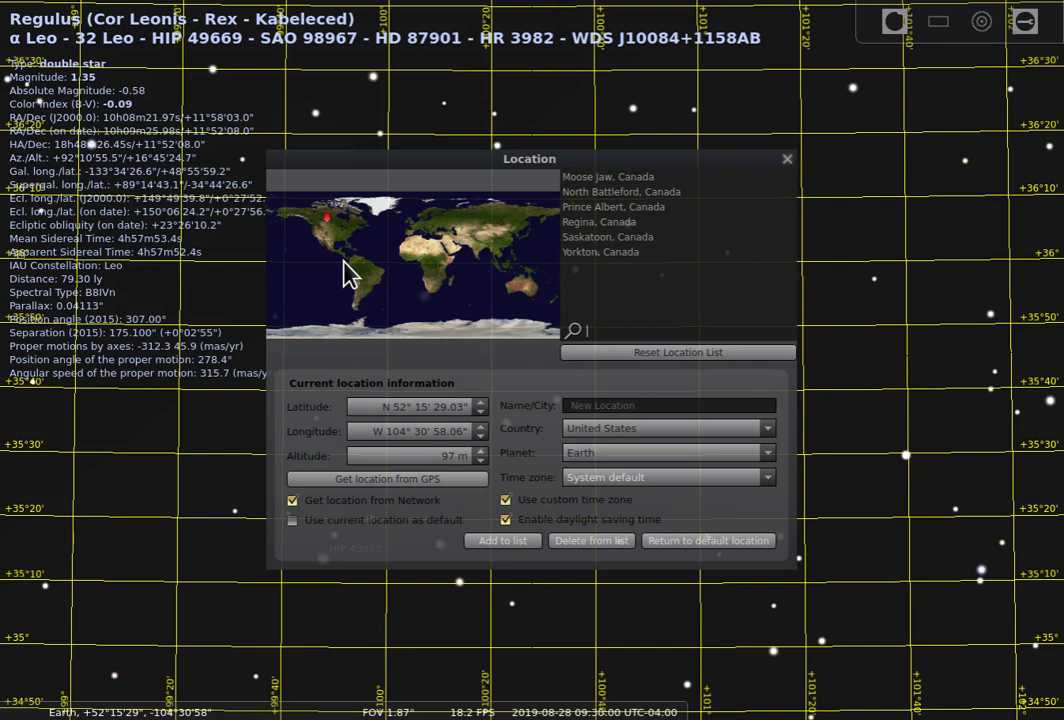
pyautogui.moveTo(318, 235)
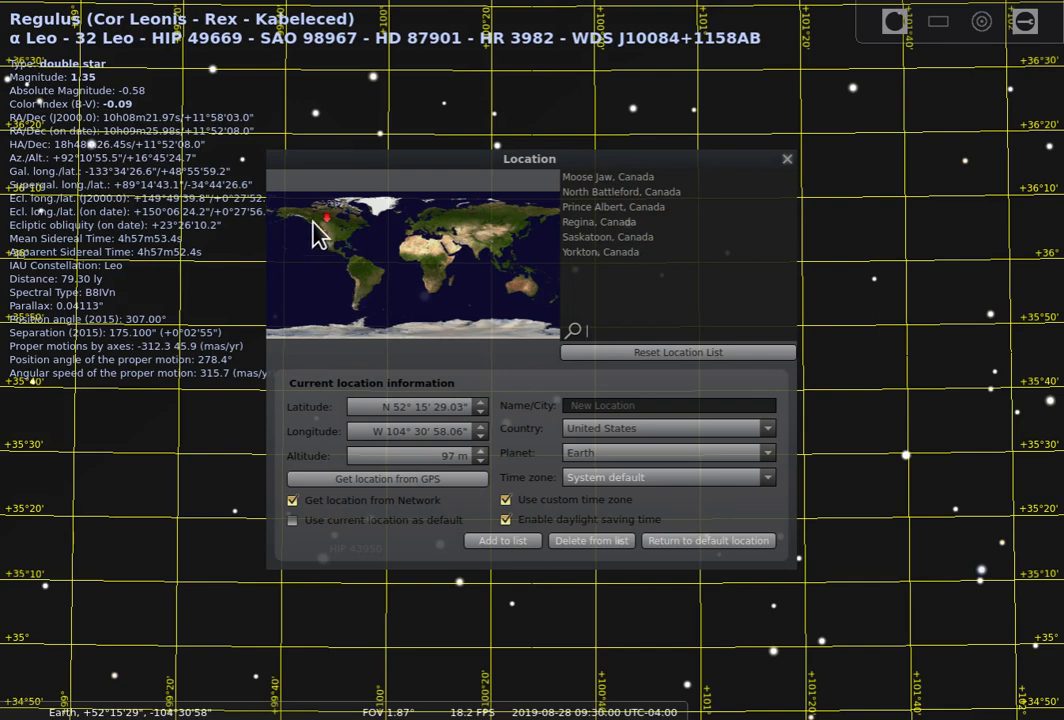
# Step: Move the observer to near Fort St. John (N 57°05′, W 121°56′) and close Location
pyautogui.click(313, 212)
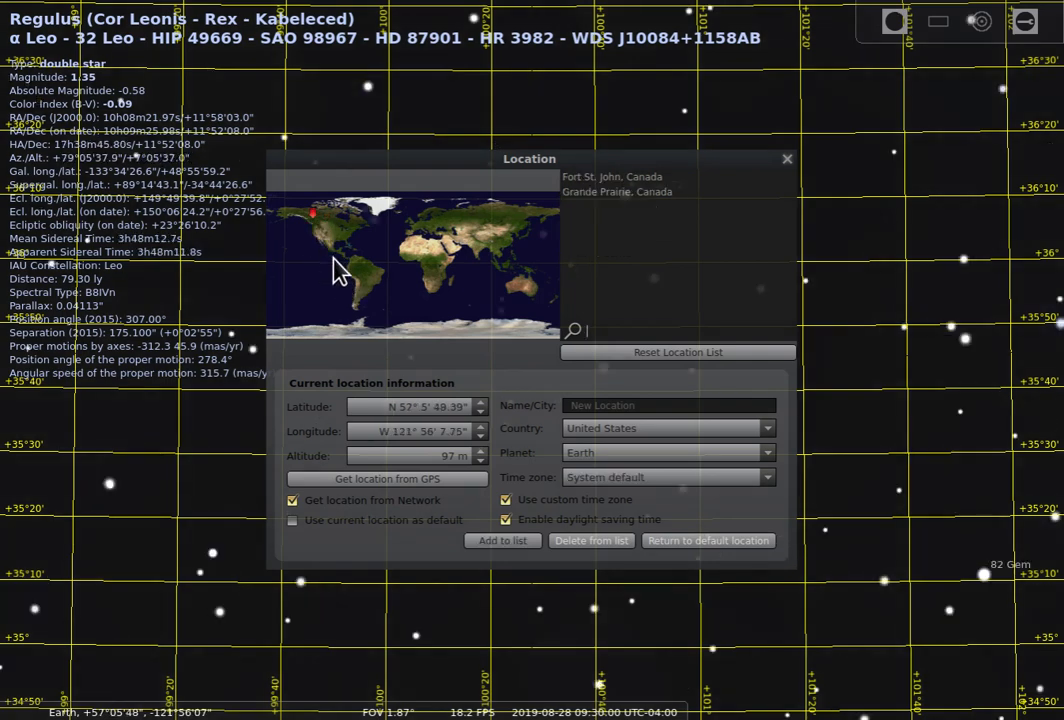
pyautogui.moveTo(527, 265)
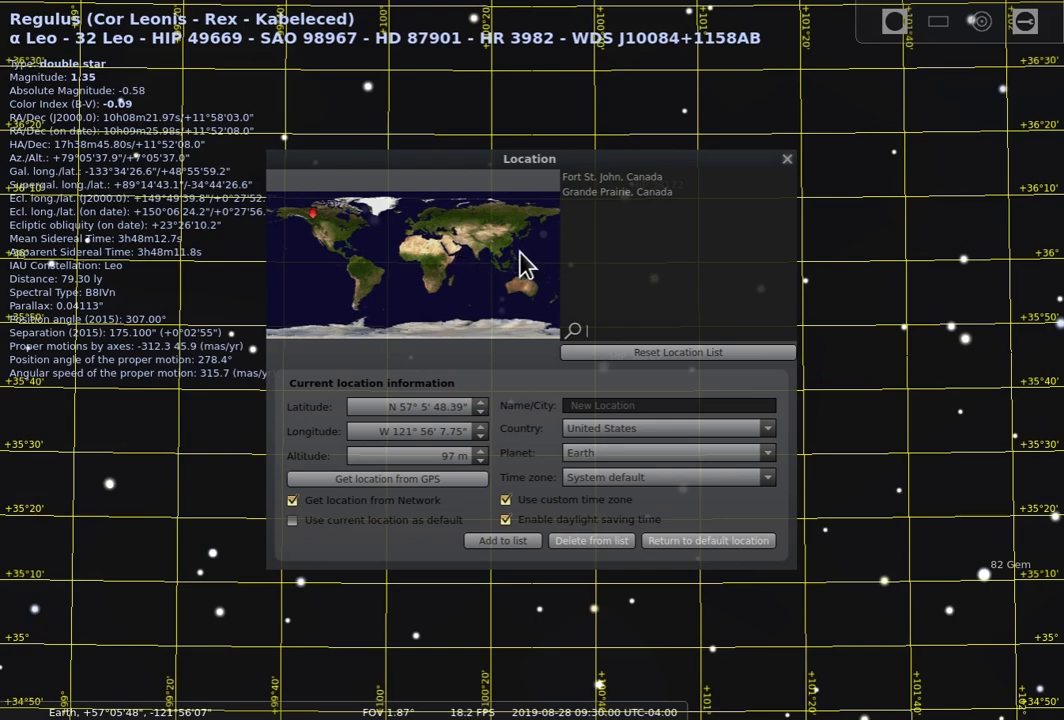
pyautogui.click(787, 159)
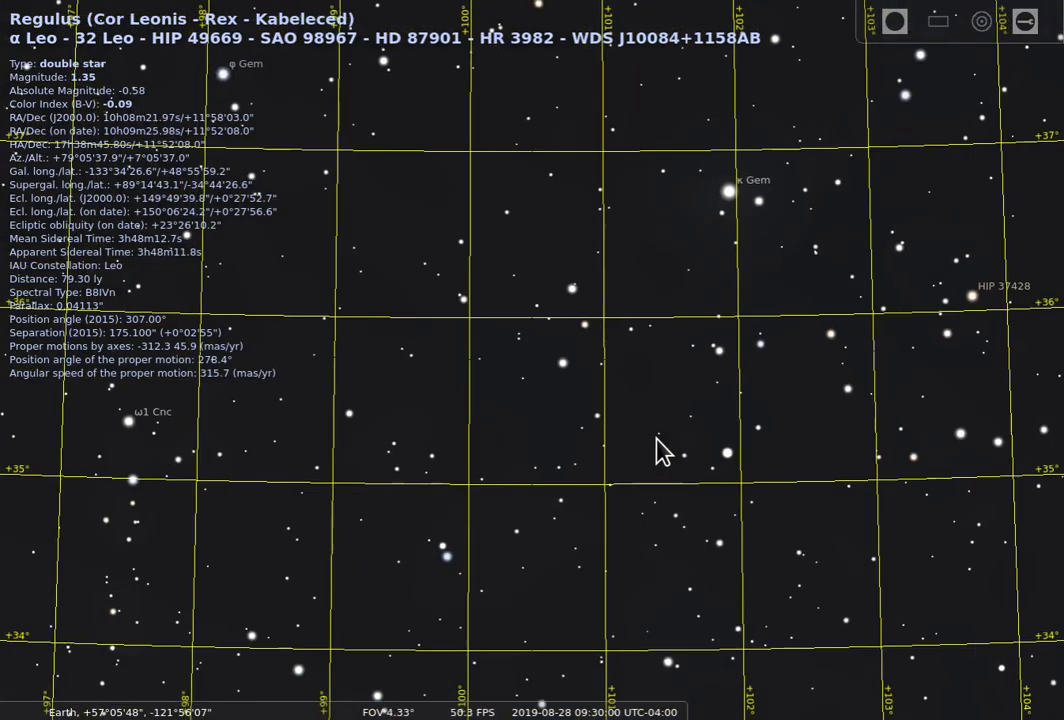
# Step: Zoom out to a wide view of the eastern sky
pyautogui.scroll(-3)
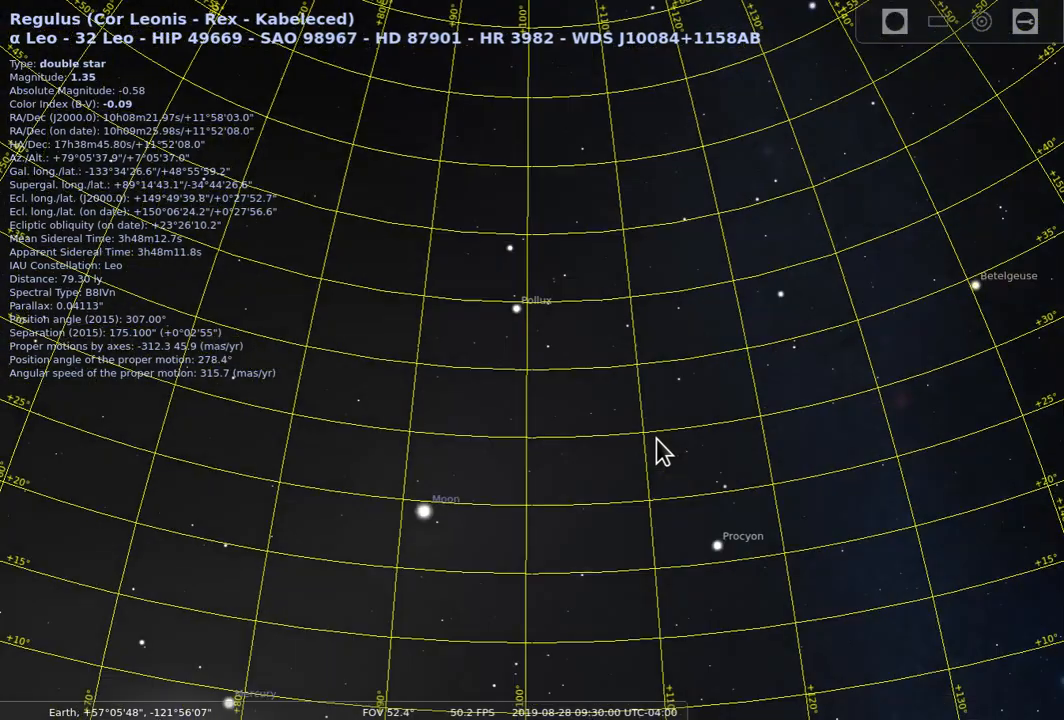
pyautogui.scroll(-3)
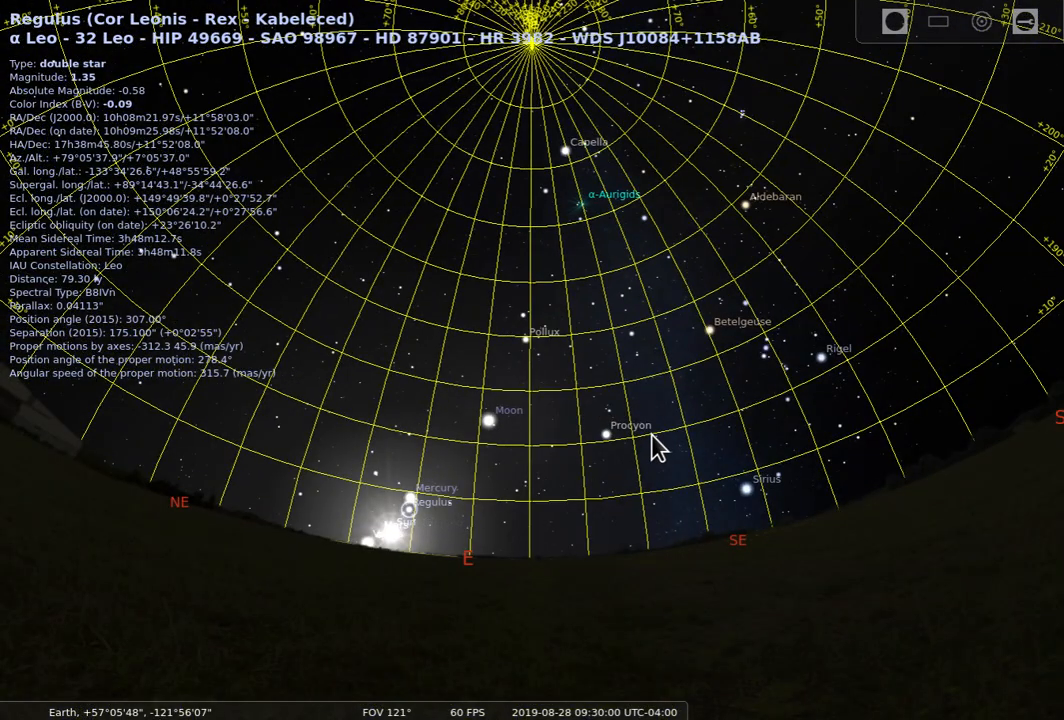
pyautogui.moveTo(403, 557)
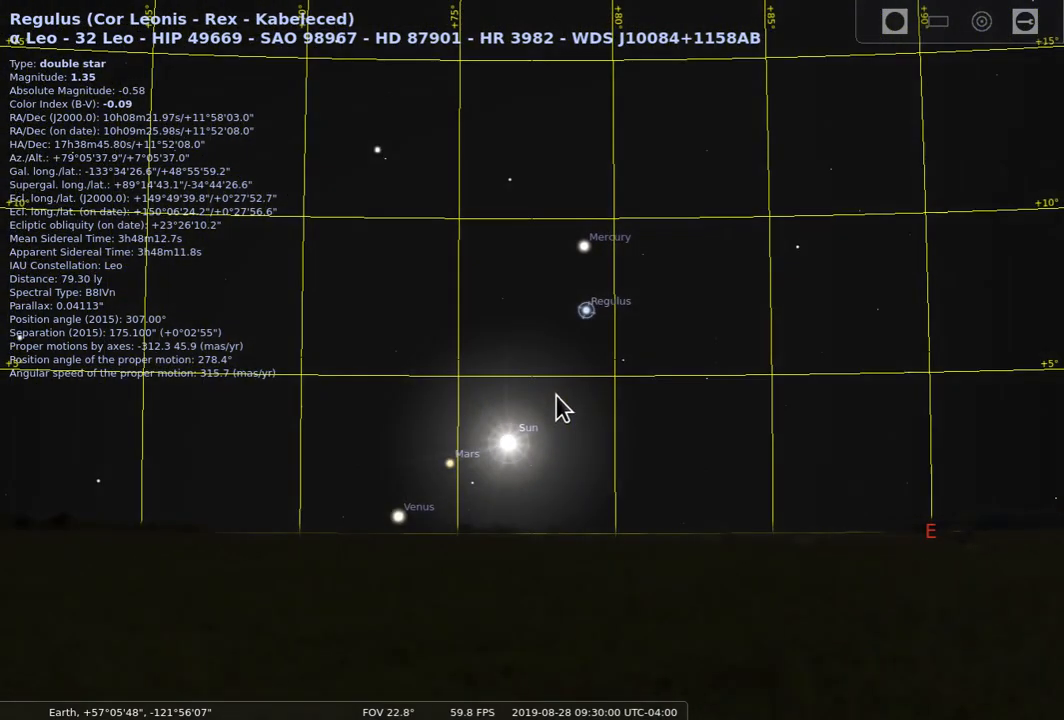
pyautogui.moveTo(559, 560)
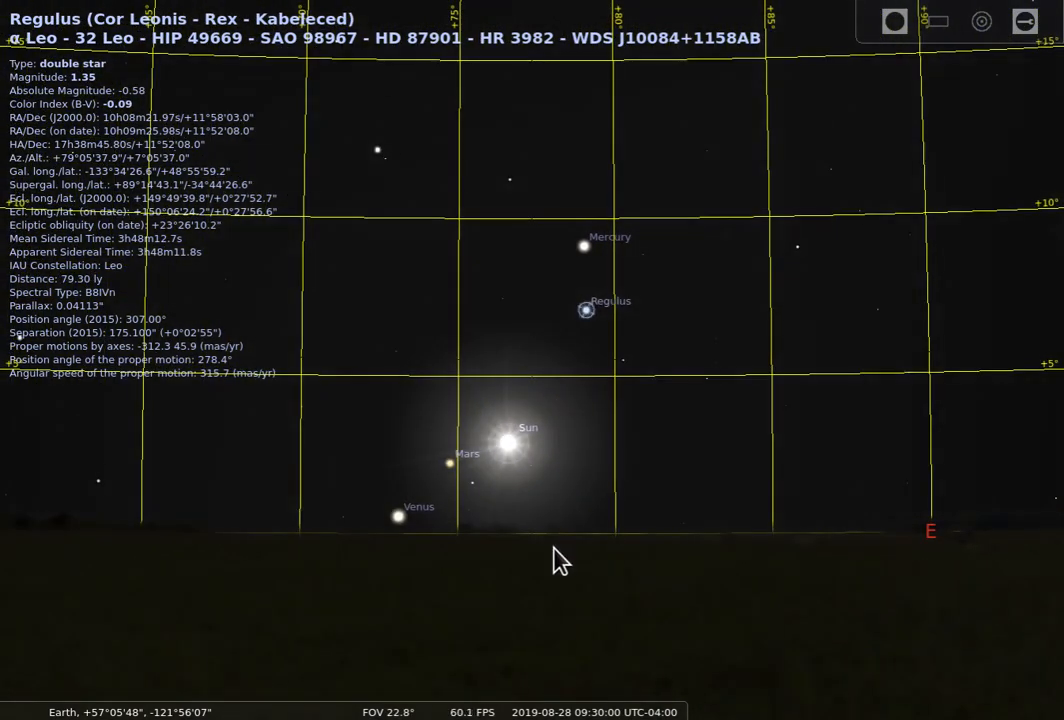
pyautogui.moveTo(515, 452)
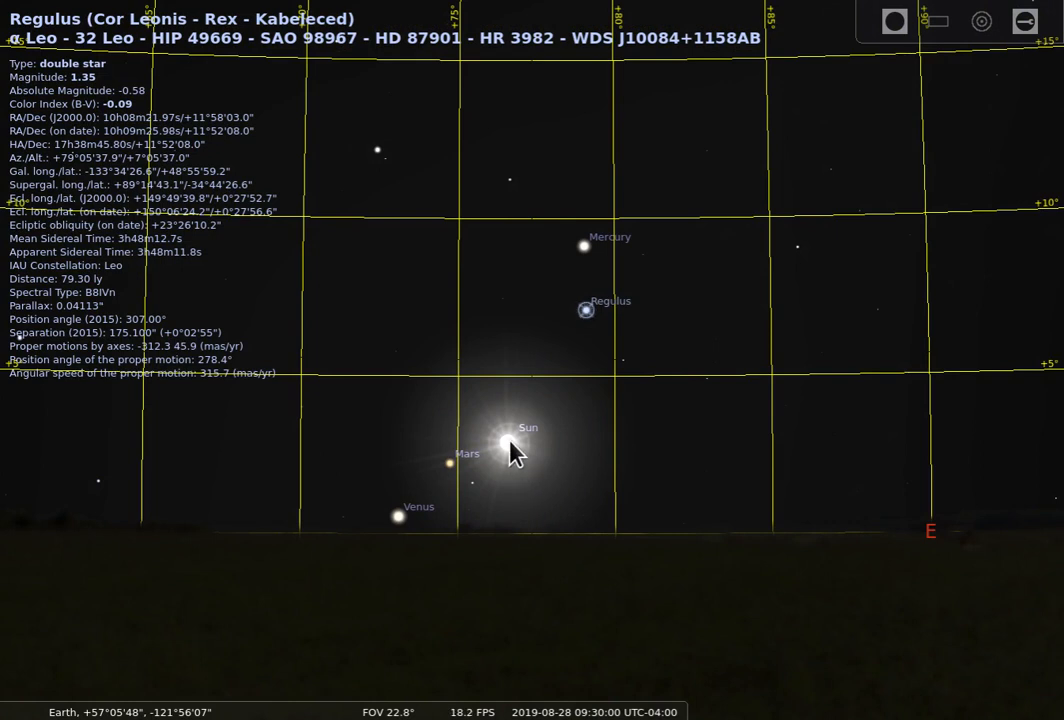
# Step: Select the Sun to display its details
pyautogui.click(505, 442)
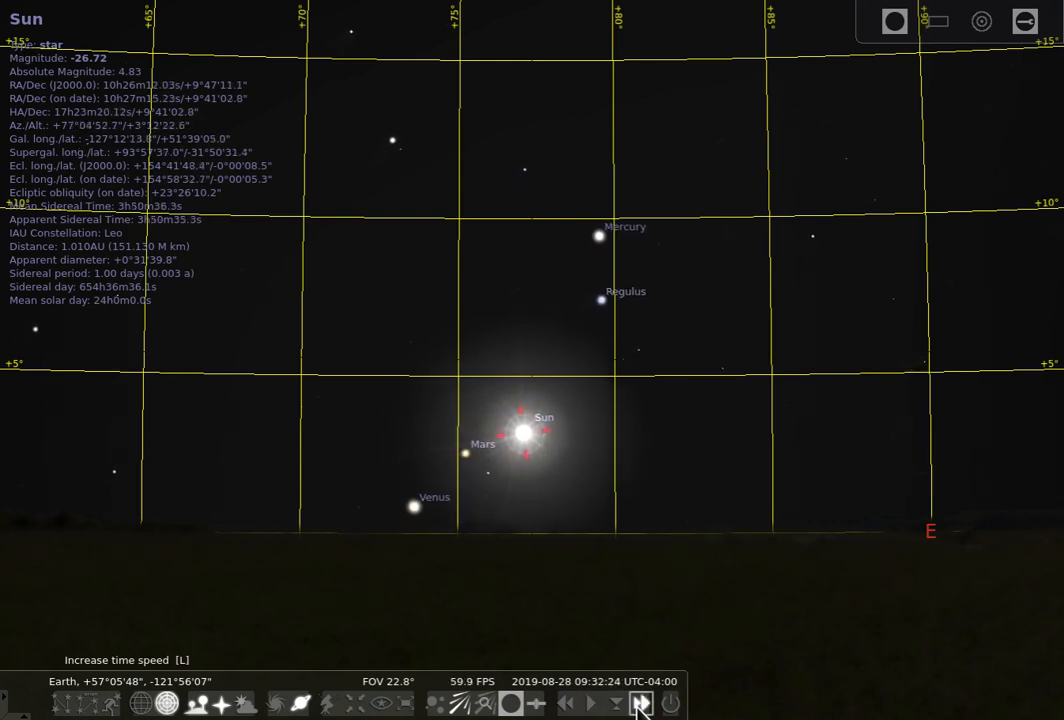
# Step: Speed up time repeatedly until about 10:32, then return to the normal time rate
pyautogui.click(641, 703)
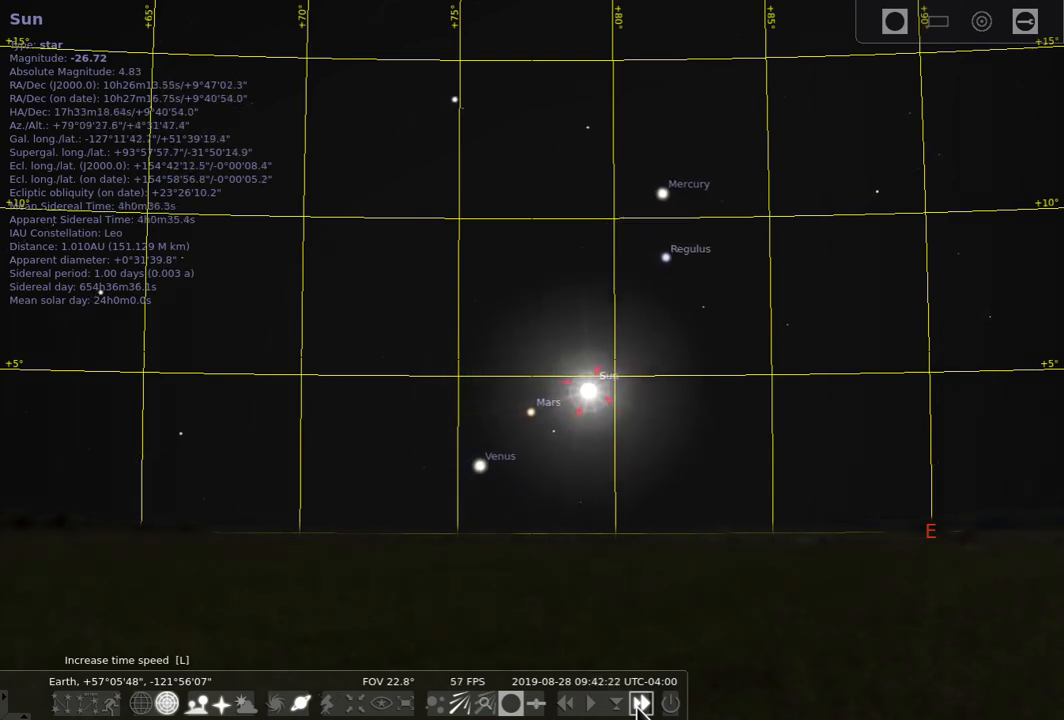
pyautogui.click(617, 703)
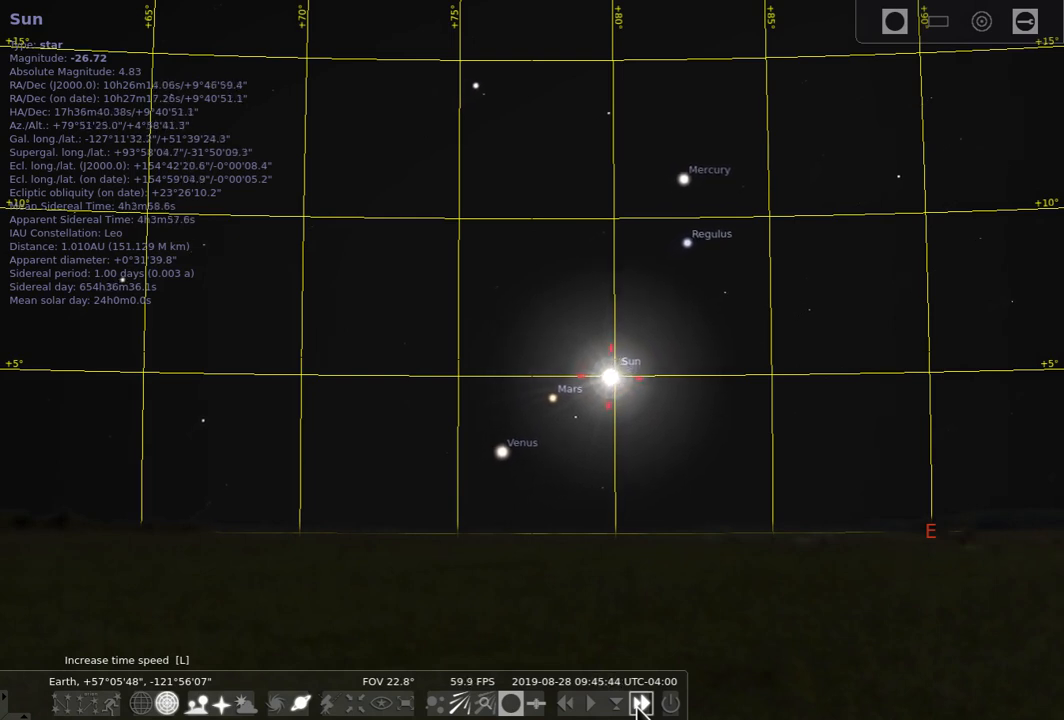
pyautogui.click(640, 703)
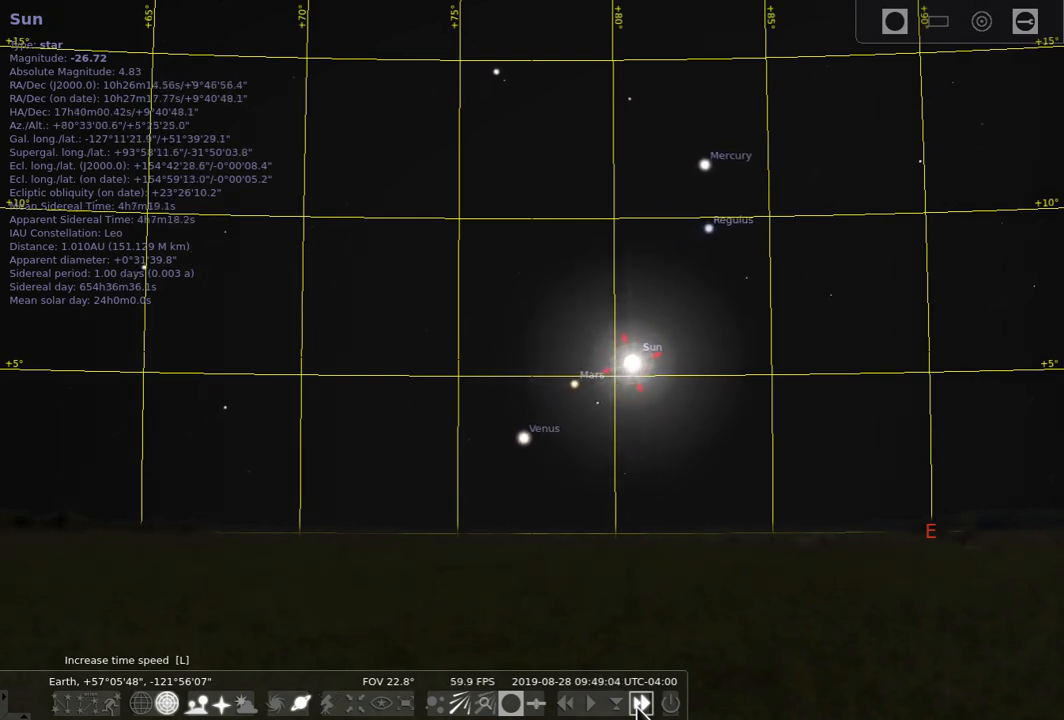
pyautogui.click(641, 703)
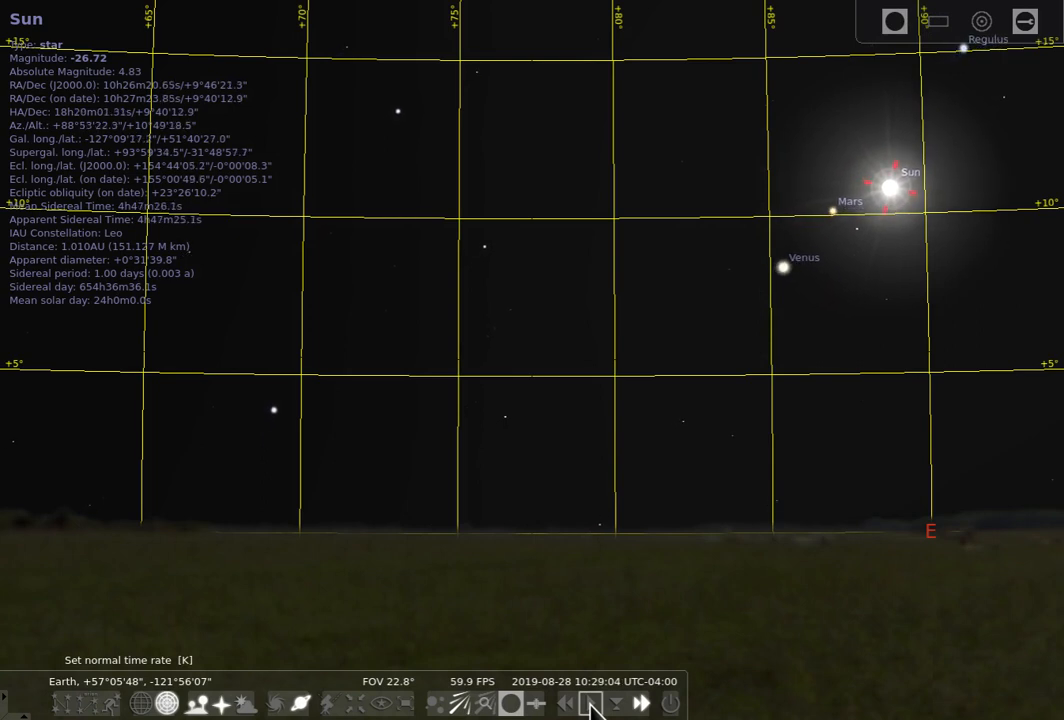
pyautogui.click(642, 703)
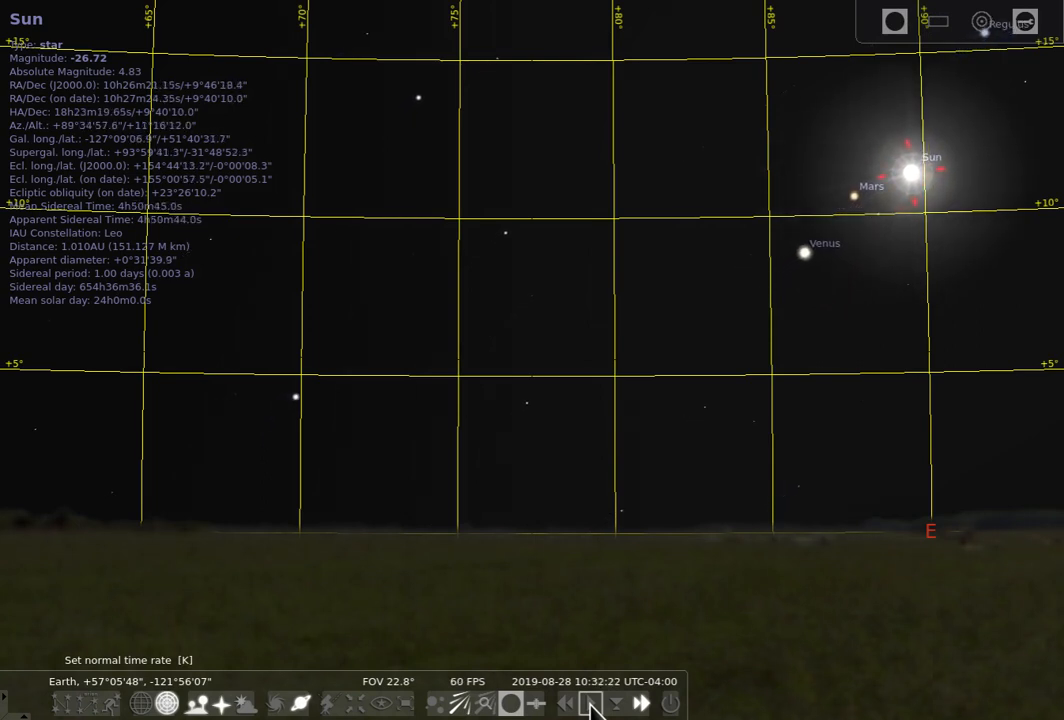